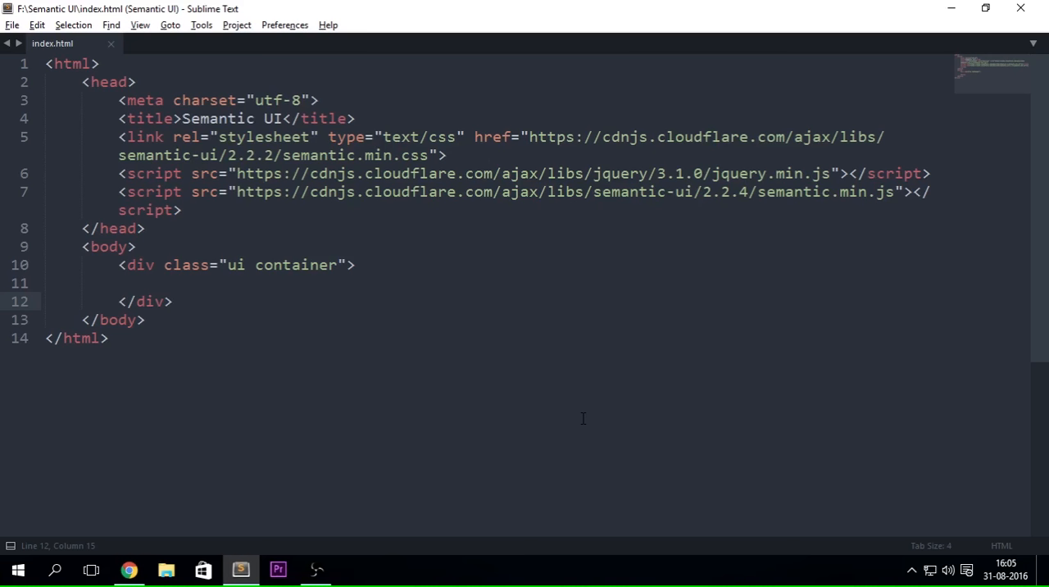
Expand .ui.accordion inside the container and add an empty div.title inside it.
{"action": "left_click", "coordinate": [172, 302]}
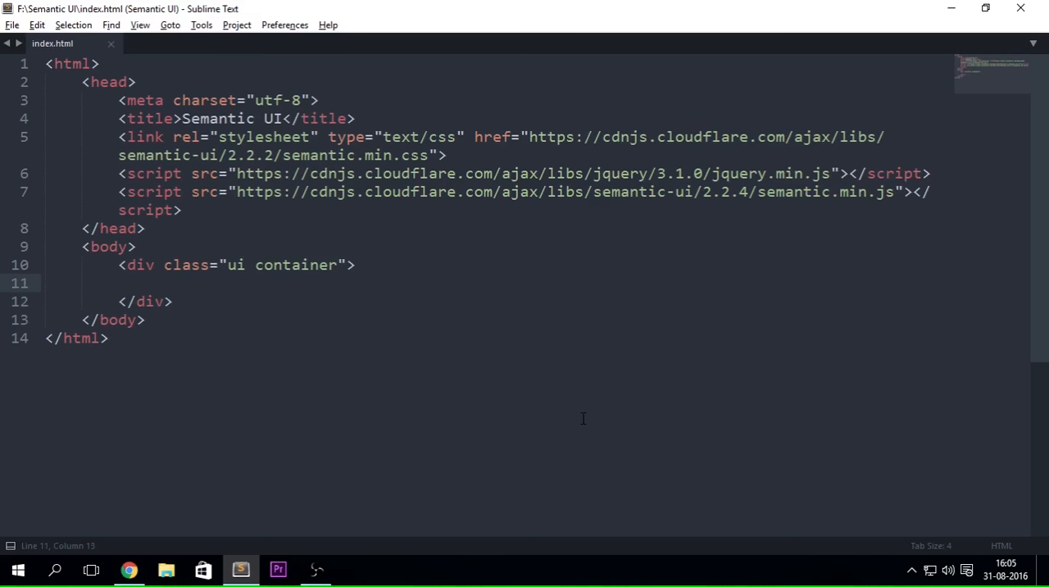
{"action": "mouse_move", "coordinate": [344, 236]}
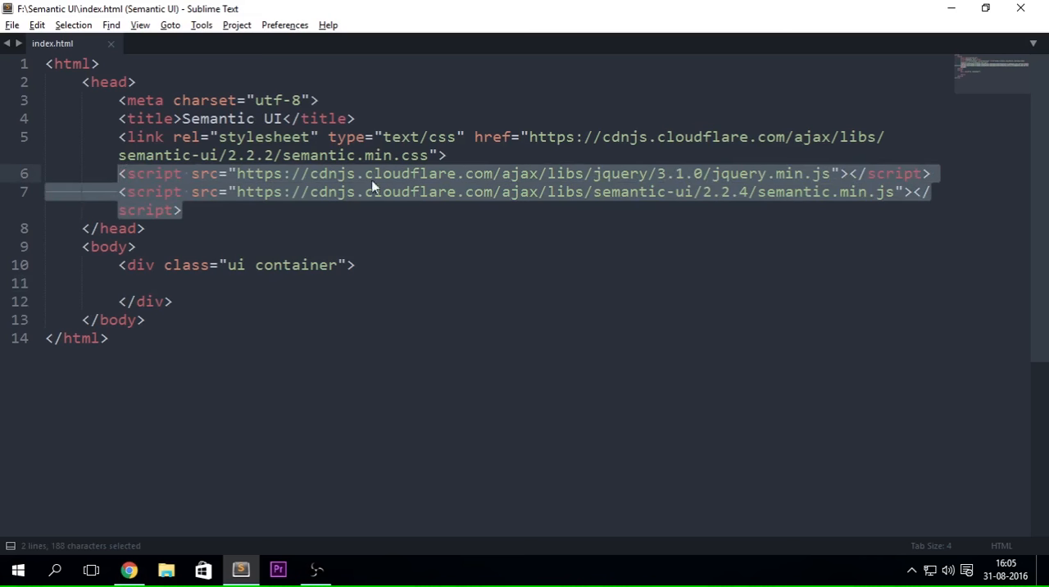
{"action": "mouse_move", "coordinate": [390, 210]}
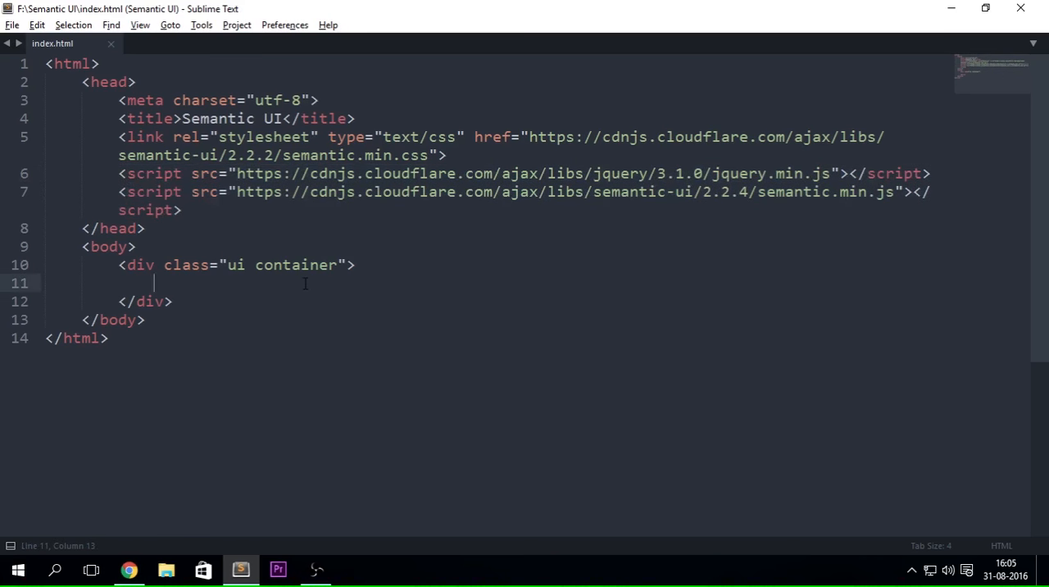
{"action": "type", "text": "."}
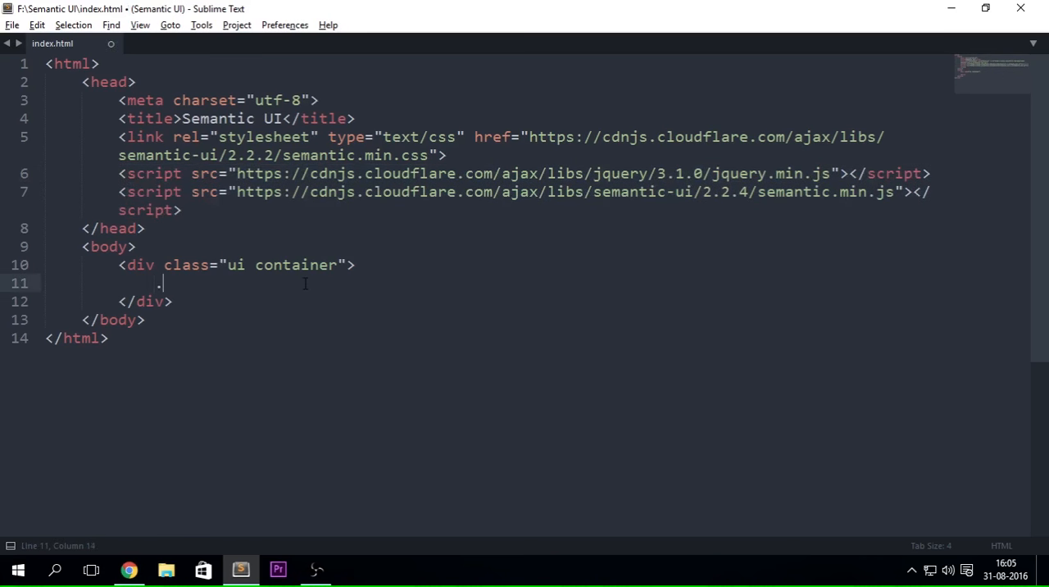
{"action": "type", "text": "ui."}
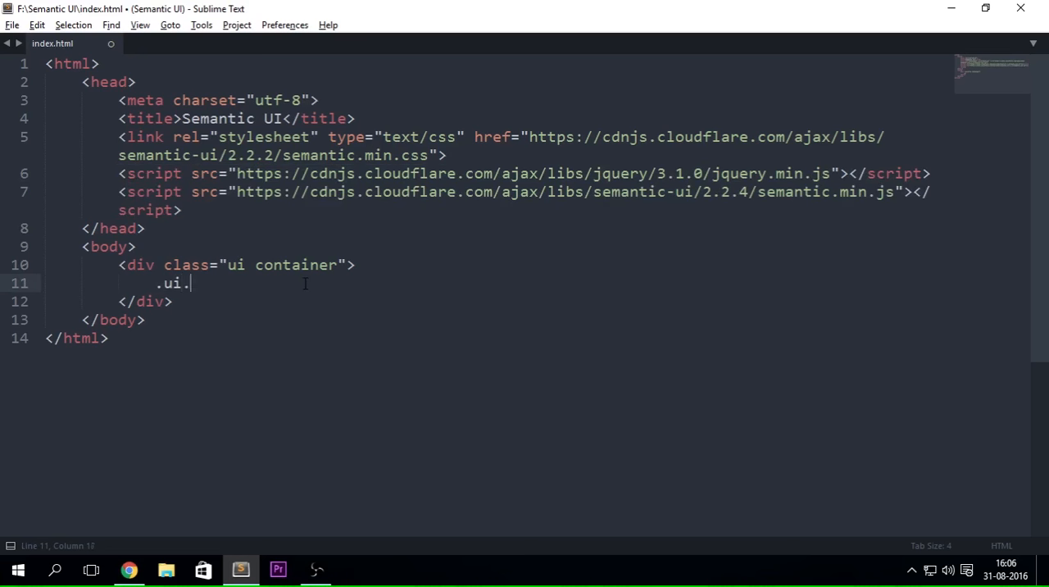
{"action": "type", "text": "ac"}
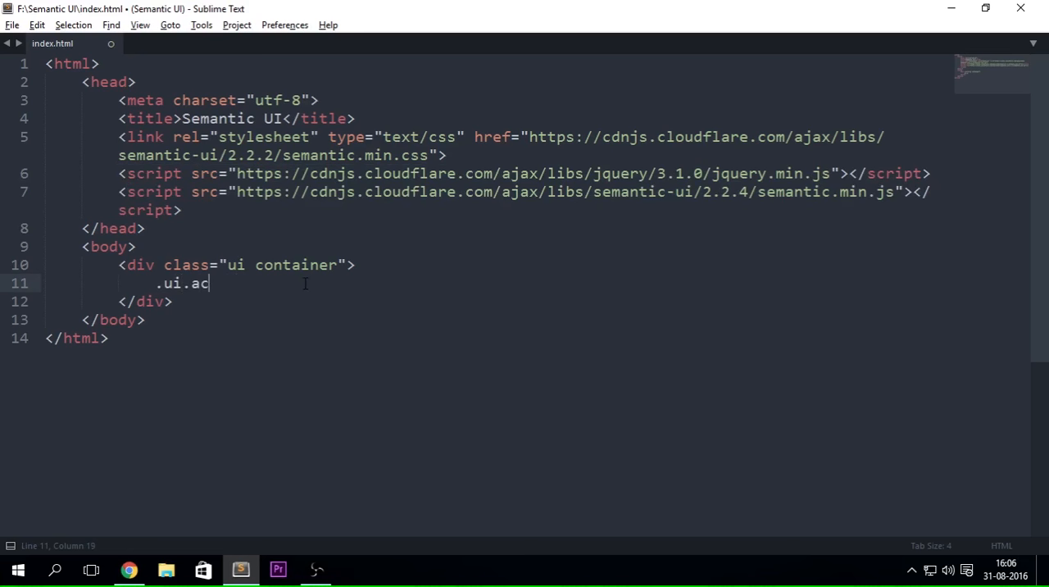
{"action": "type", "text": "cordion\">"}
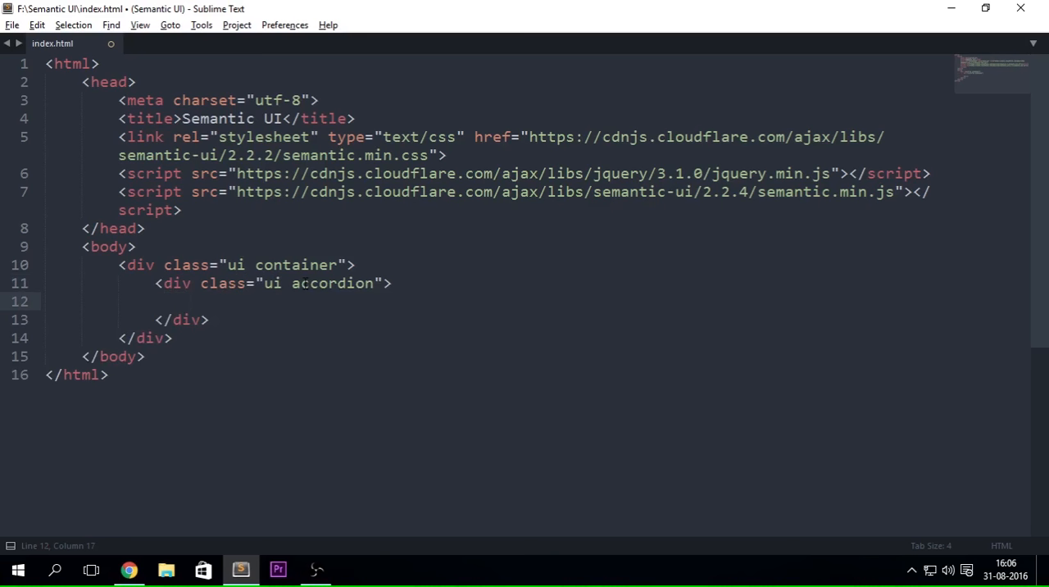
{"action": "type", "text": "."}
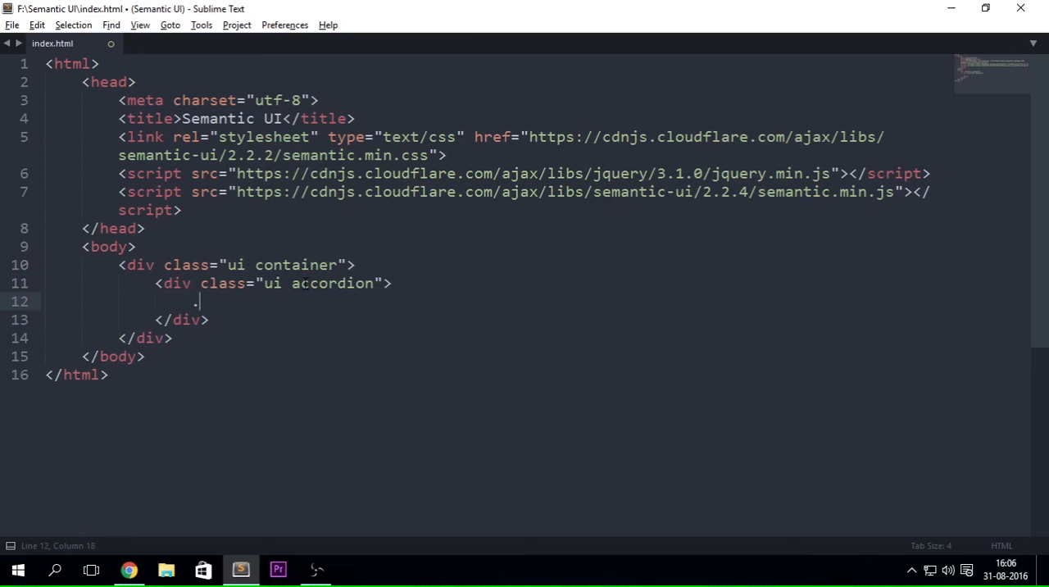
{"action": "type", "text": "<div class=\"title\"></div>"}
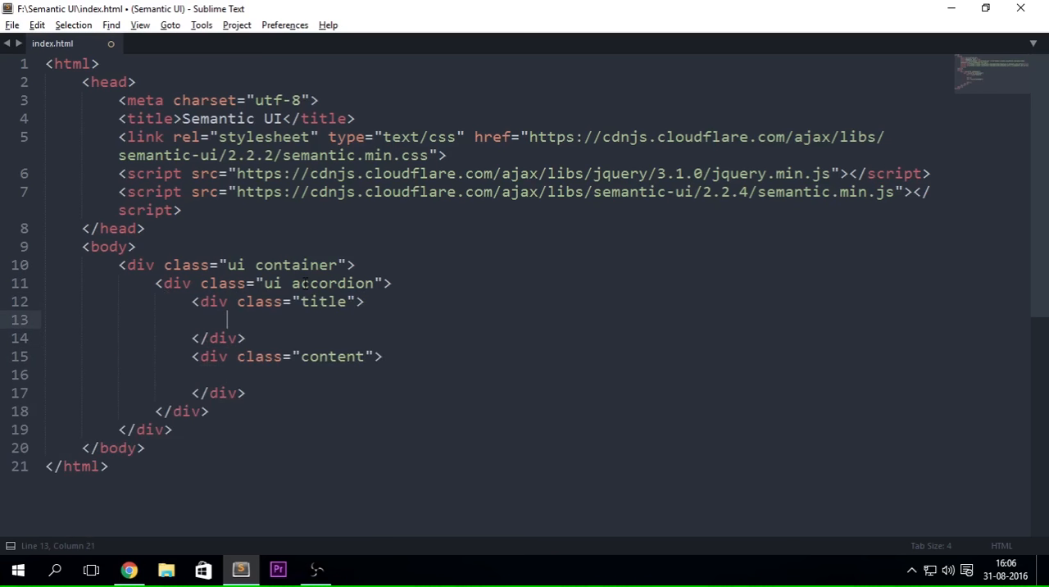
Write 'Who is the president of USA' in the title and 'OBAMA' in the content, then select the pair for copying.
{"action": "left_click", "coordinate": [228, 373]}
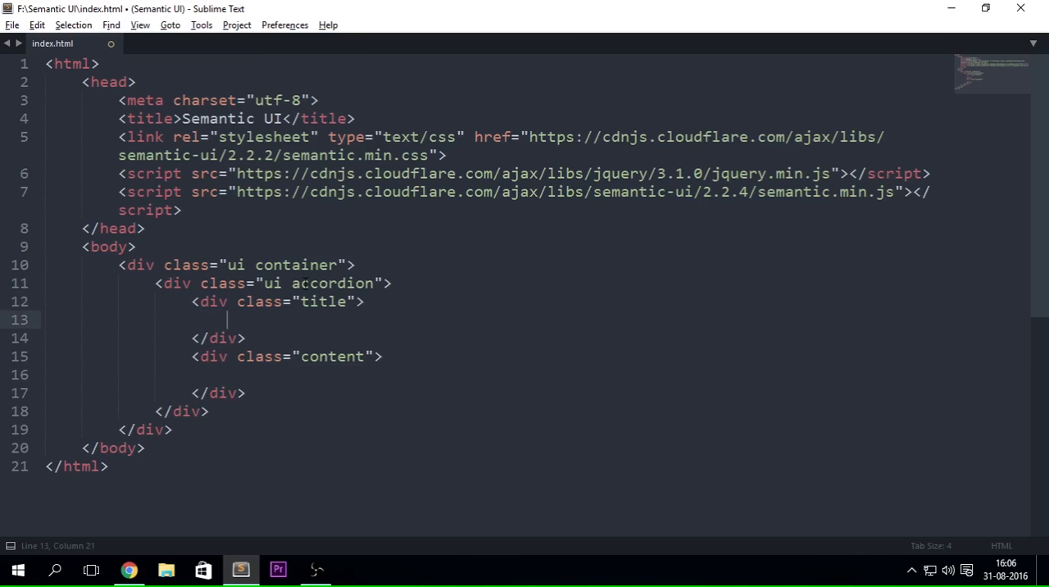
{"action": "type", "text": "Who"}
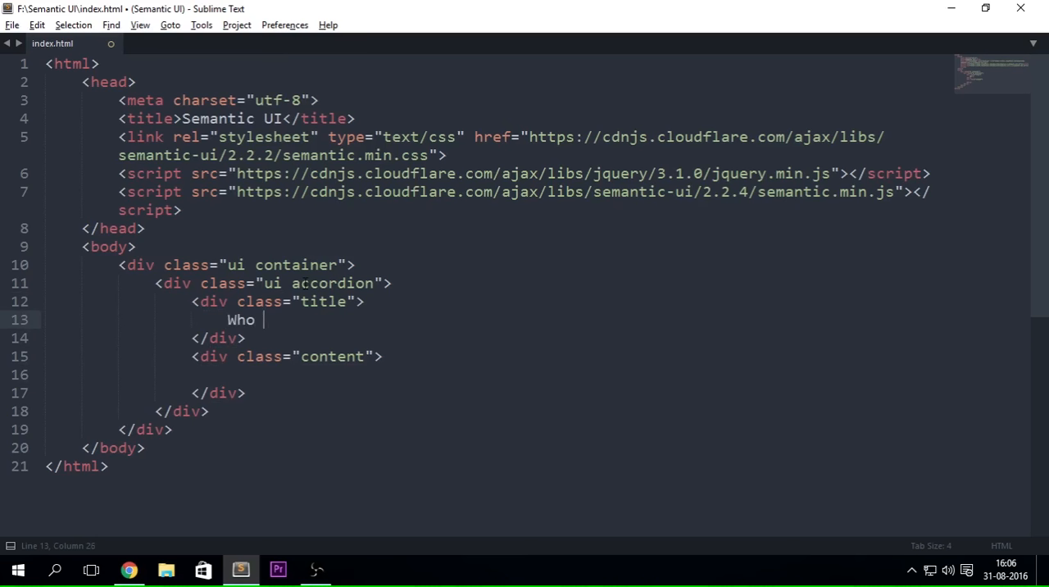
{"action": "type", "text": "is"}
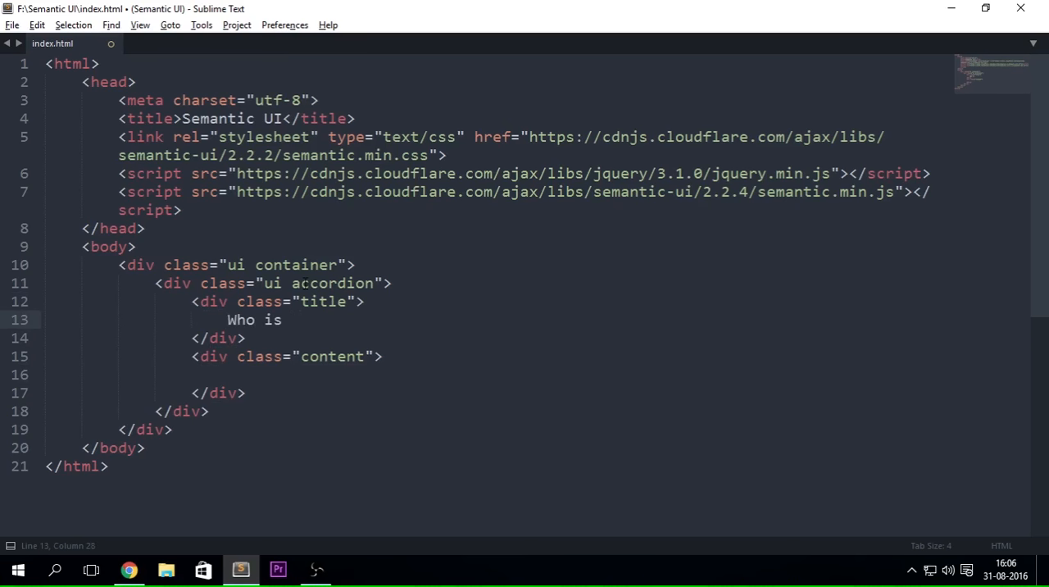
{"action": "type", "text": "the"}
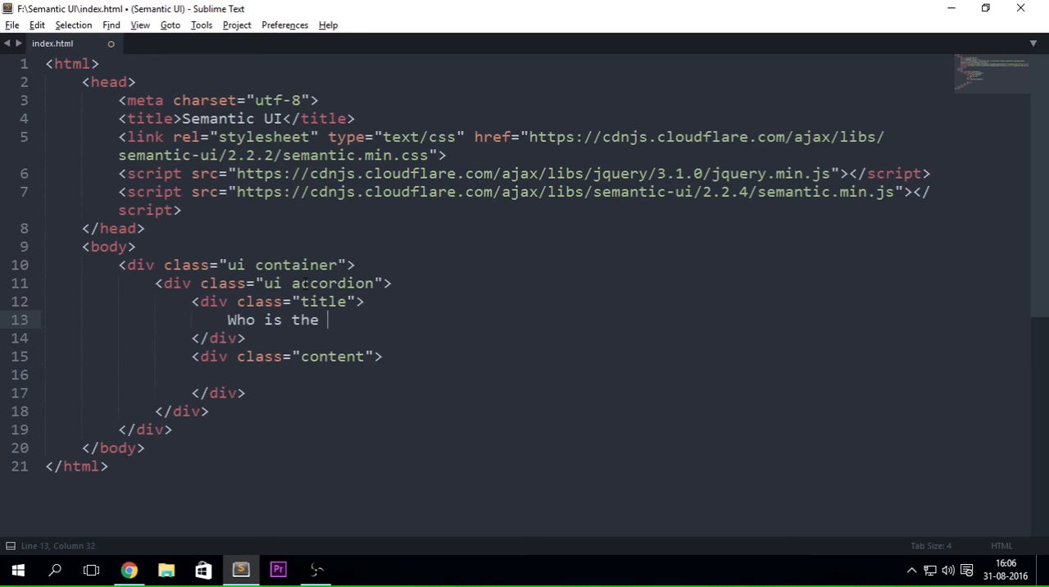
{"action": "type", "text": "president of USA"}
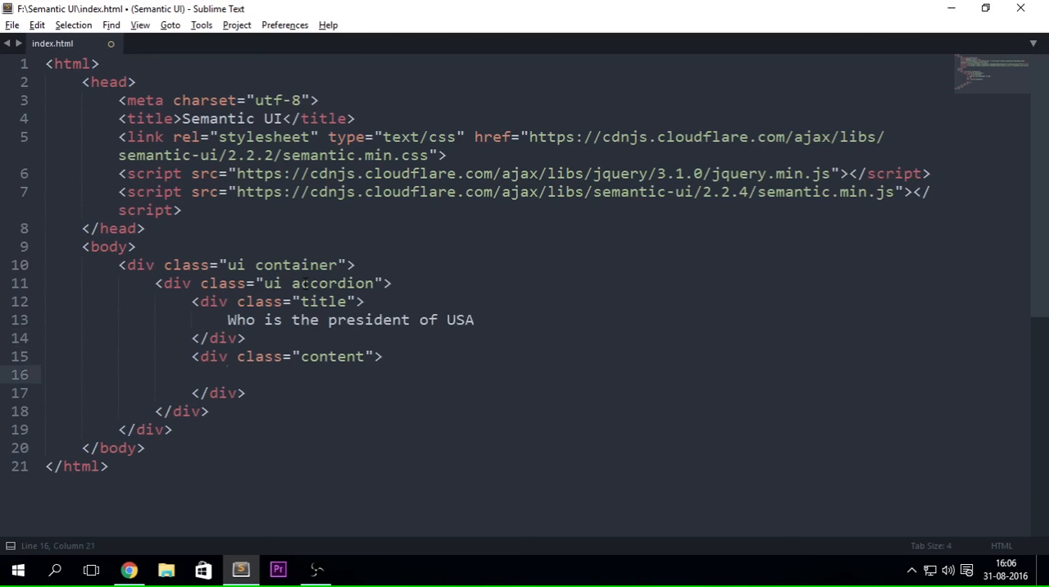
{"action": "type", "text": "OBAMA"}
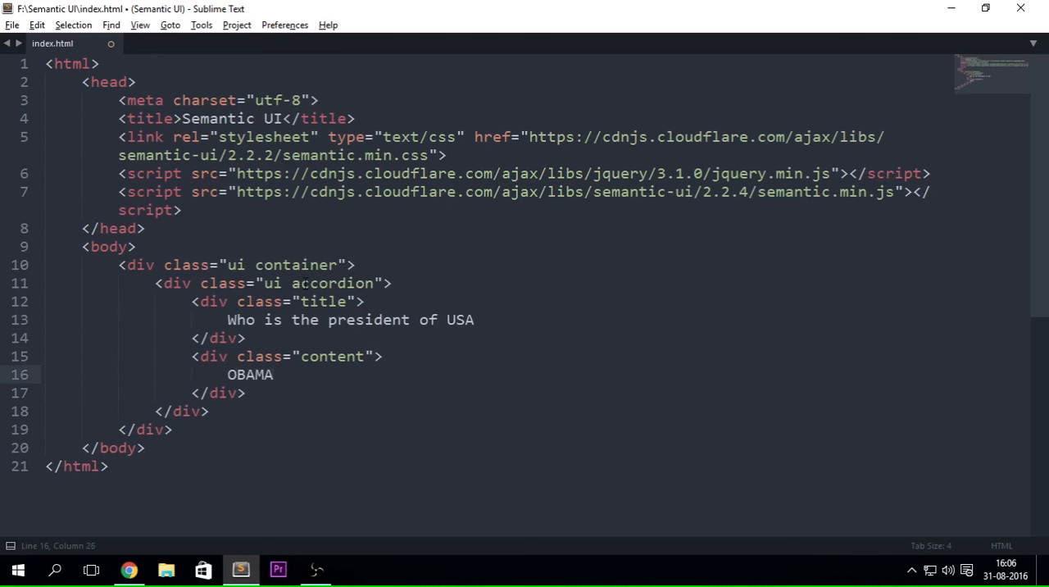
{"action": "left_click_drag", "start_coordinate": [246, 338], "coordinate": [246, 392]}
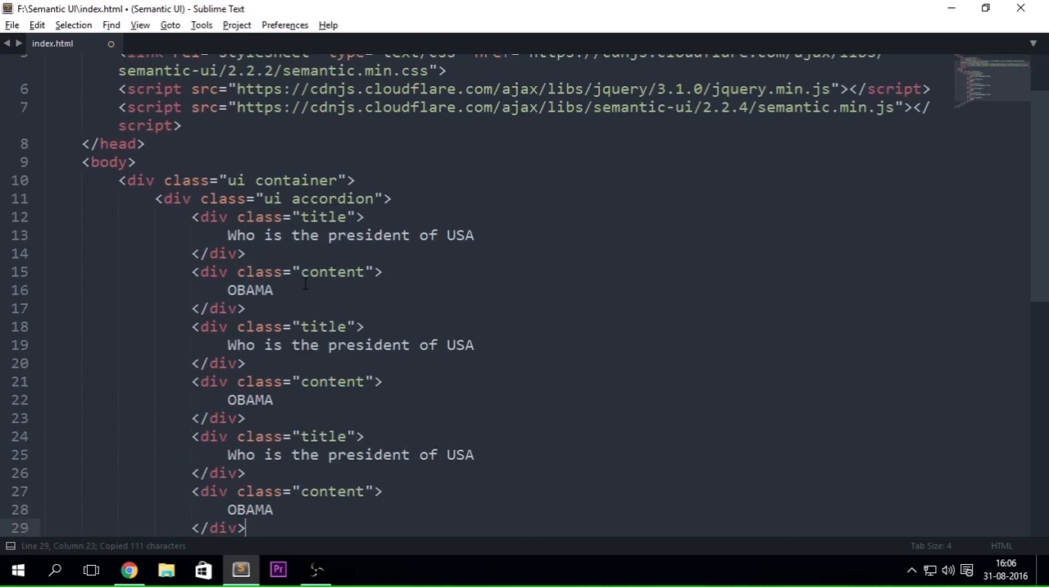
Replace the later items' answers with lorem ipsum placeholder text.
{"action": "left_click", "coordinate": [241, 326]}
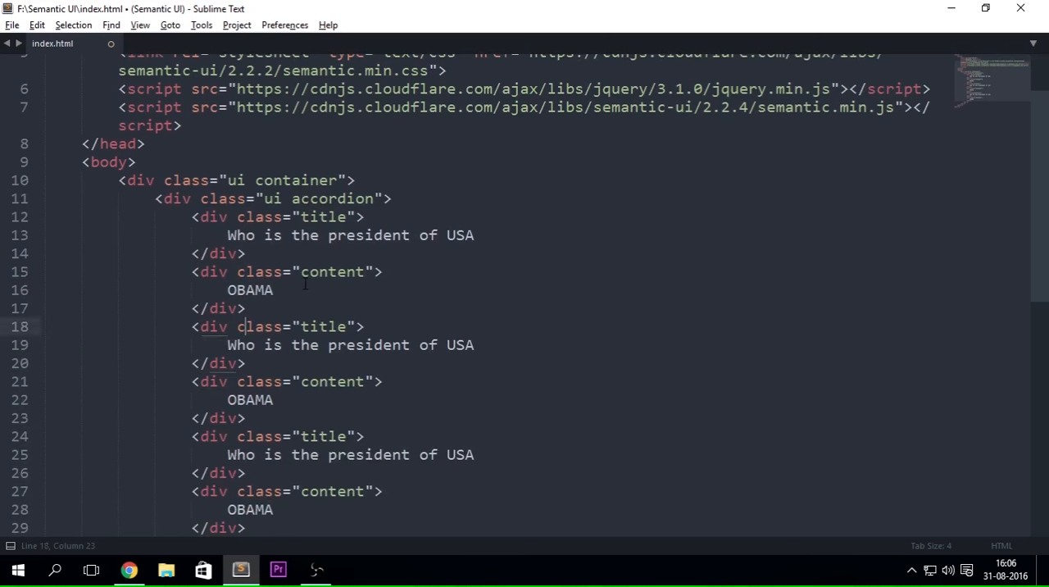
{"action": "left_click", "coordinate": [246, 217]}
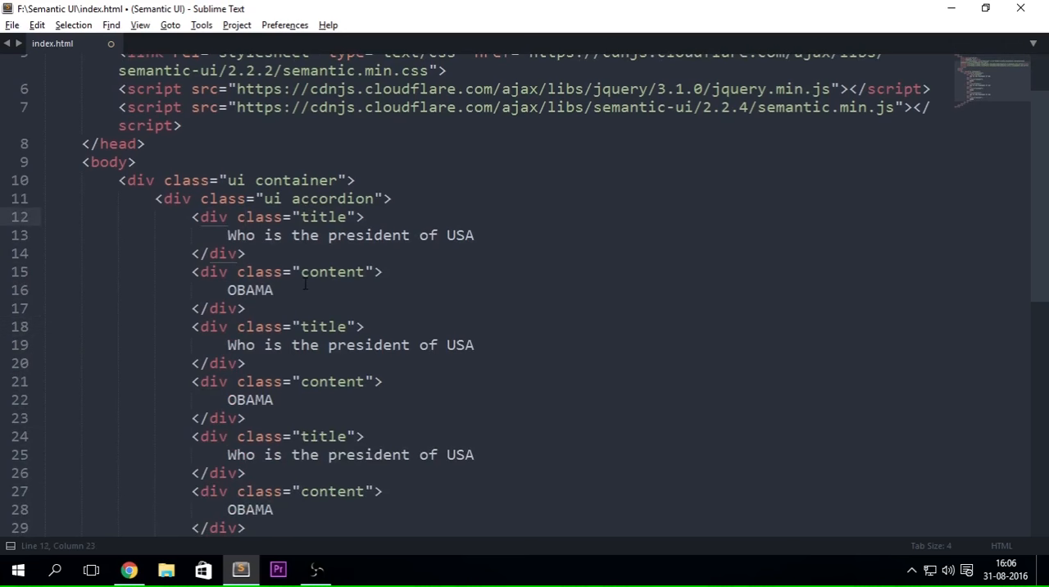
{"action": "left_click", "coordinate": [246, 364]}
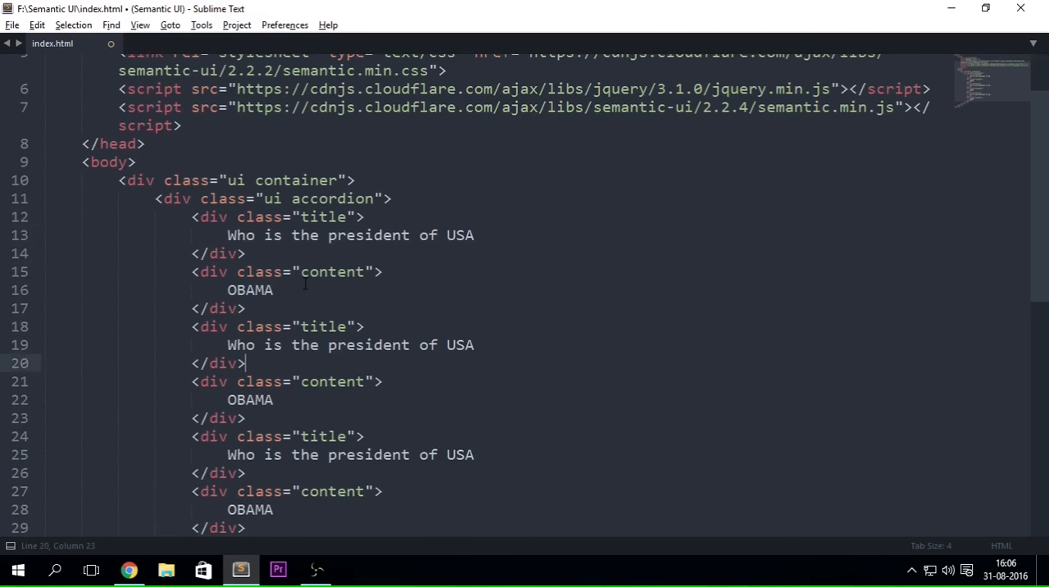
{"action": "type", "text": "lon"}
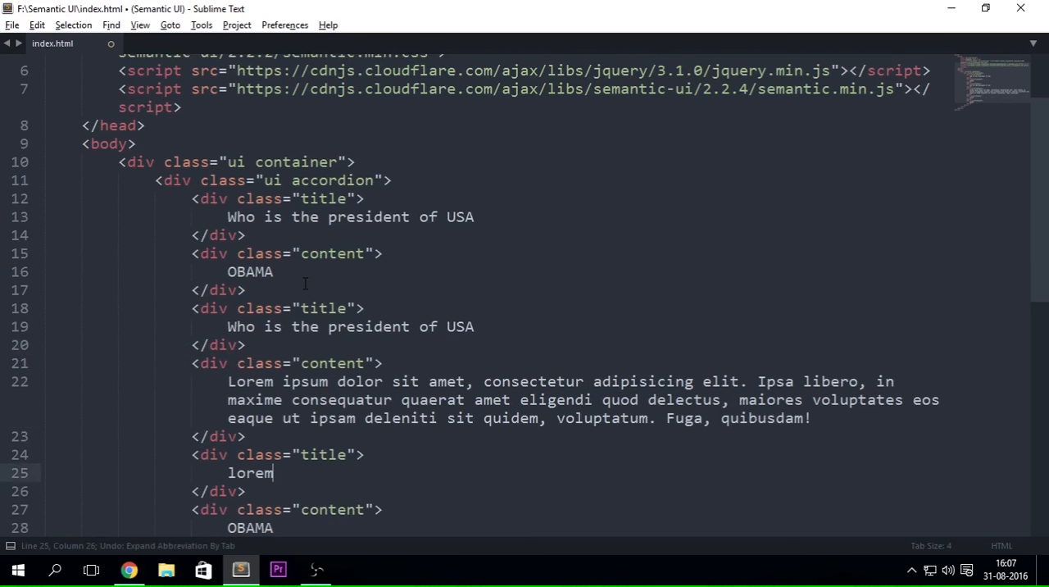
{"action": "type", "text": "lore"}
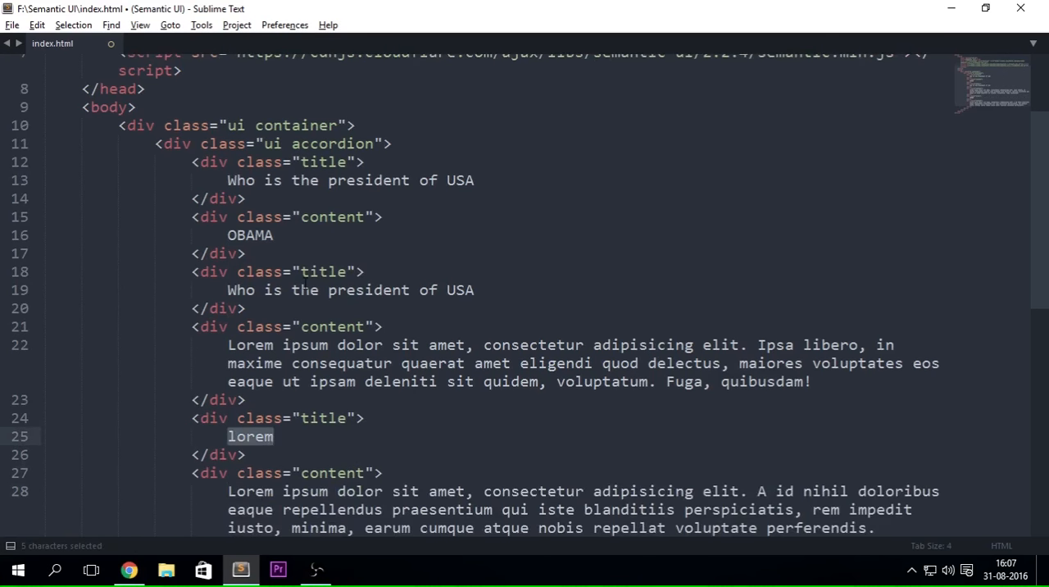
Reword the questions to 'What is capital of USA' and 'Who is the president of Iran', and save index.html.
{"action": "type", "text": "What is"}
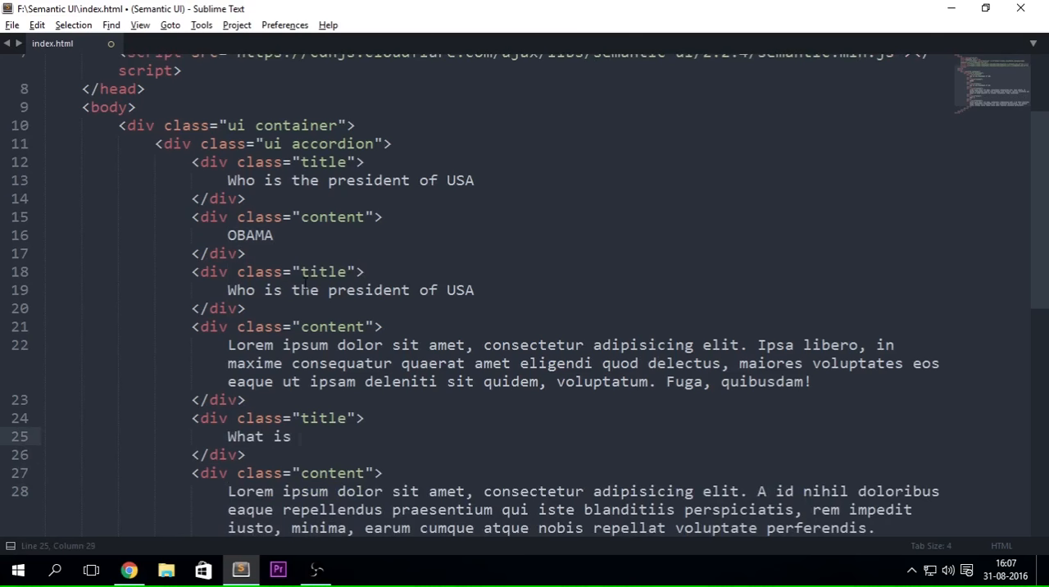
{"action": "type", "text": "capital"}
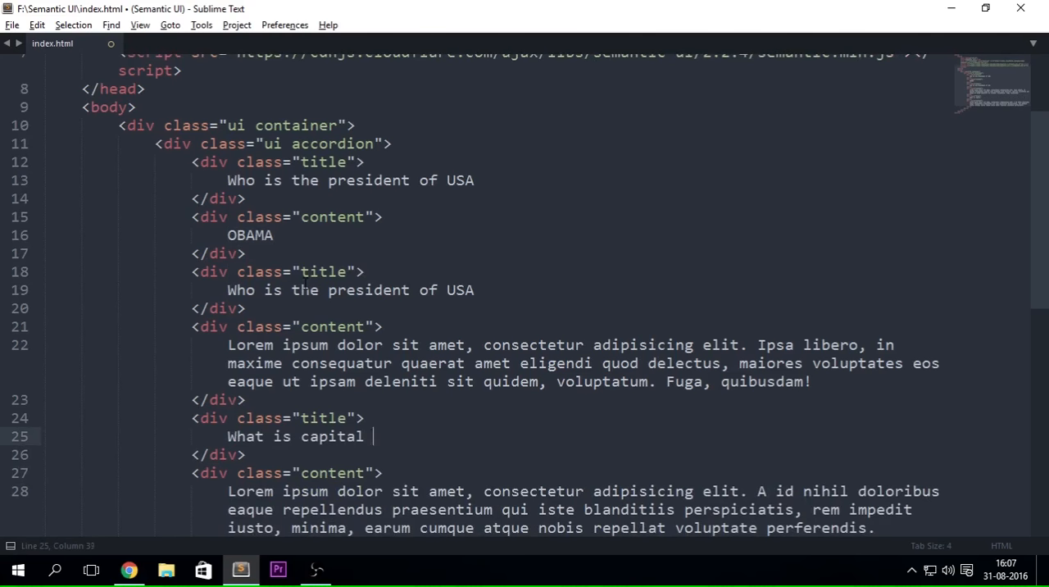
{"action": "type", "text": "of USA"}
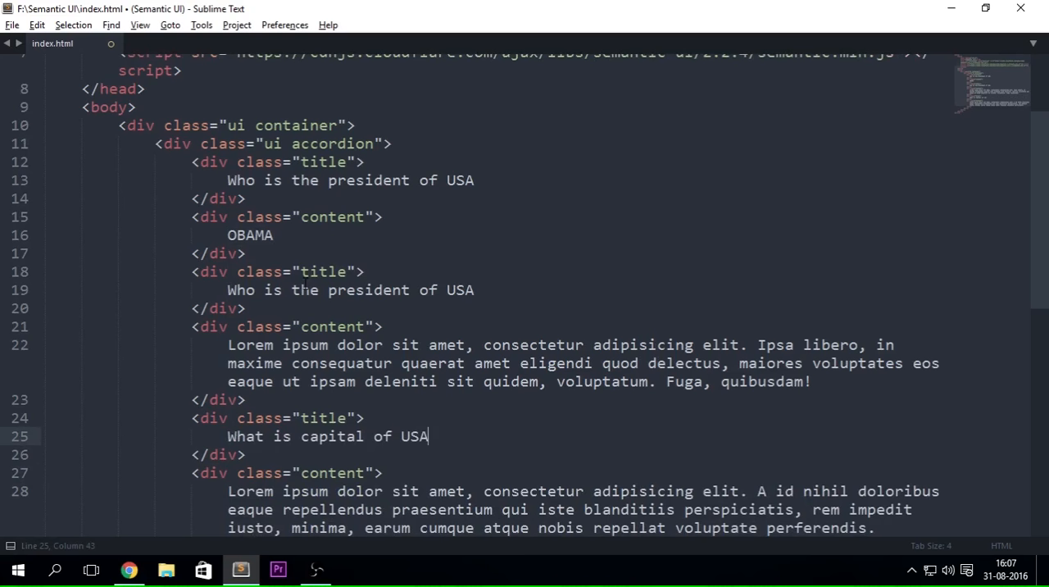
{"action": "left_click", "coordinate": [426, 288]}
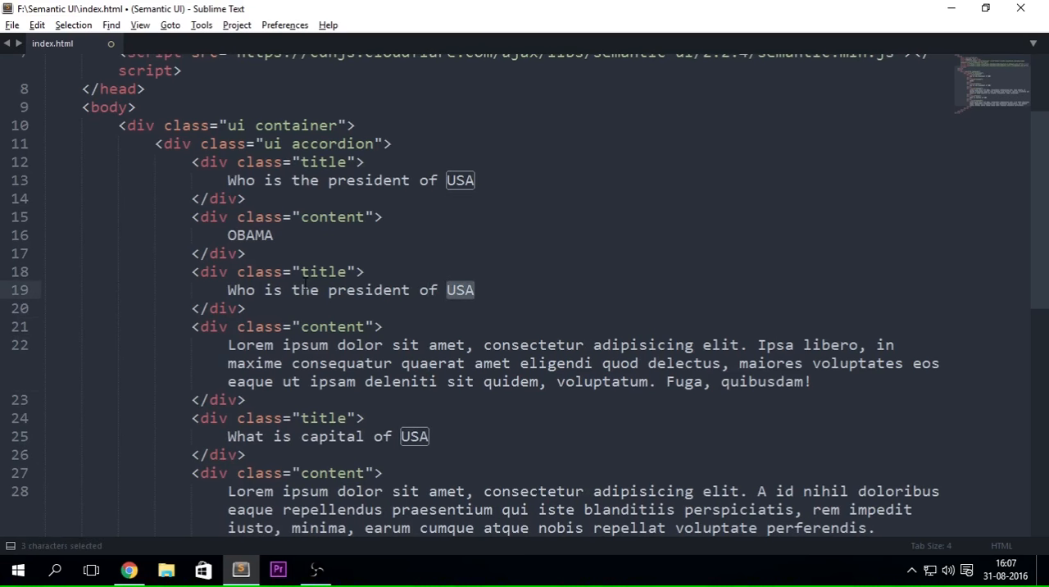
{"action": "type", "text": "Iran"}
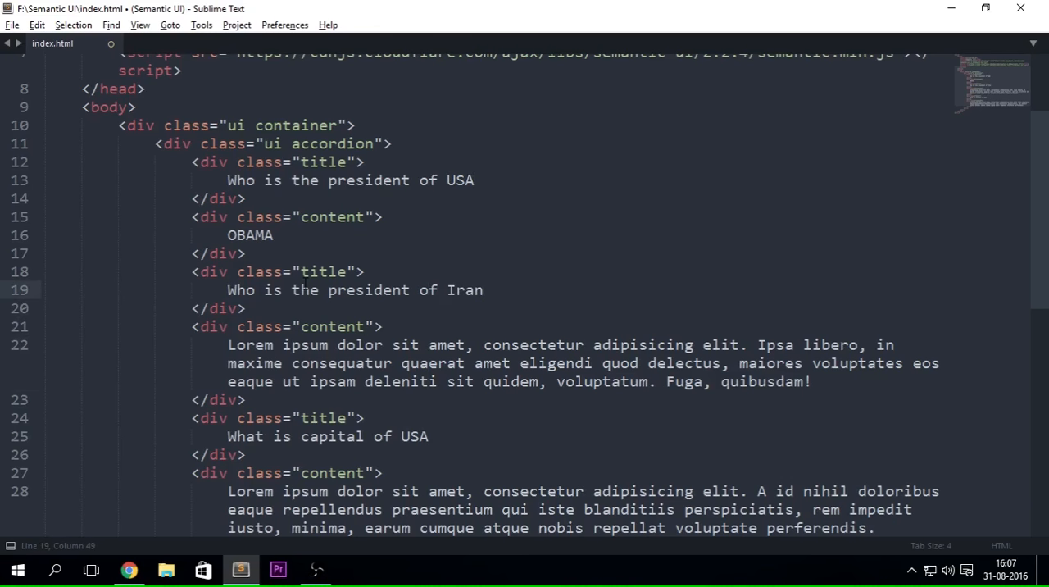
{"action": "key", "text": "ctrl+s"}
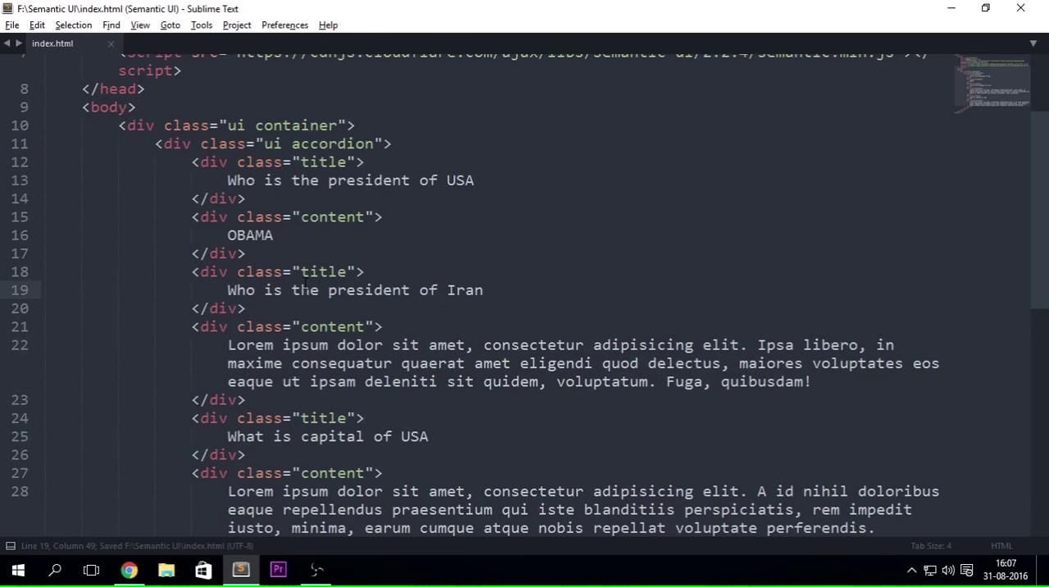
View the rendered page in Chrome, then return to Sublime Text.
{"action": "left_click", "coordinate": [130, 569]}
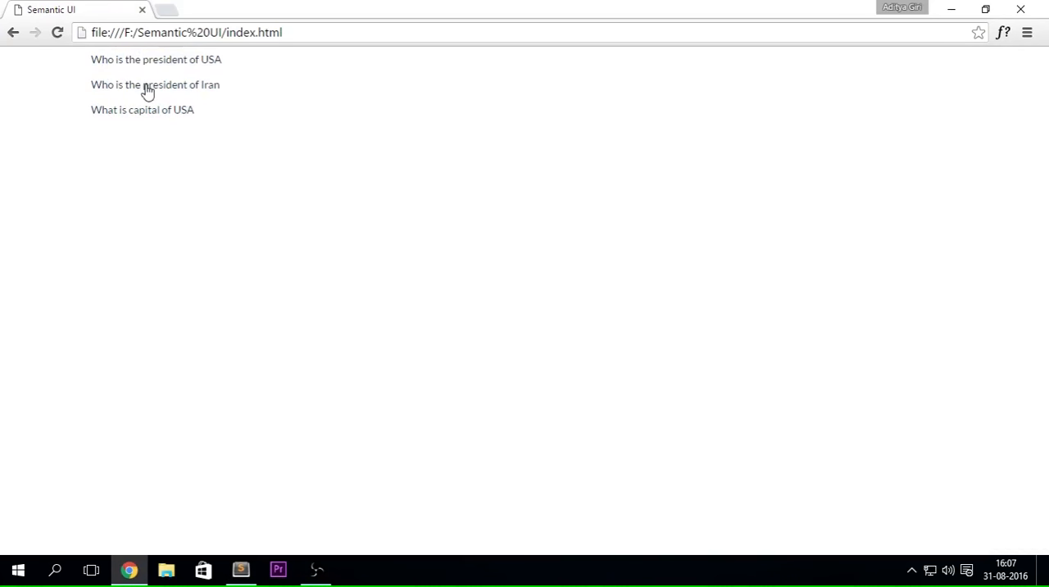
{"action": "key", "text": "alt+tab"}
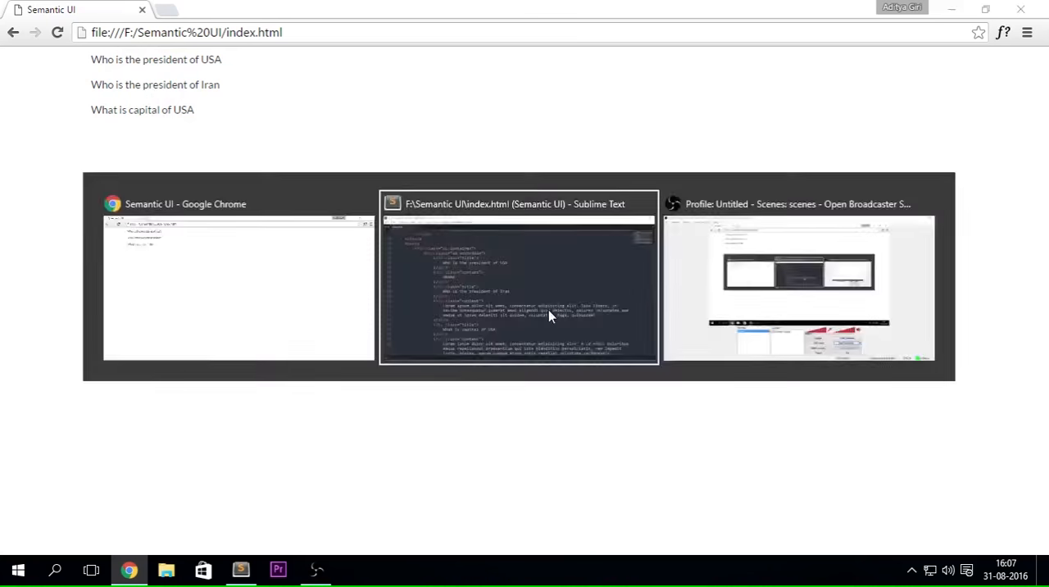
{"action": "left_click", "coordinate": [518, 281]}
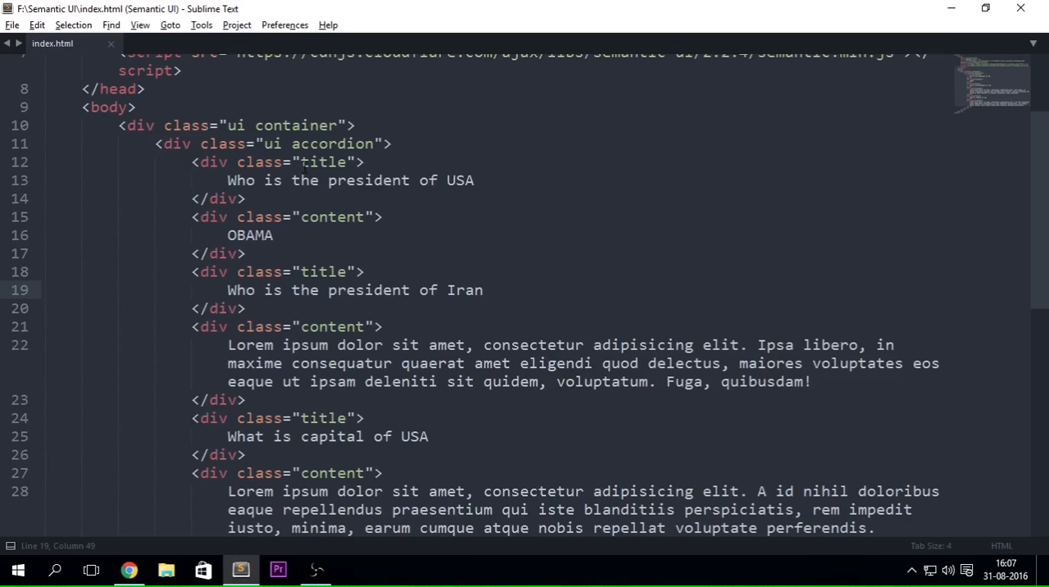
Add the 'active' class to the first title and content divs and check the result in Chrome.
{"action": "left_click", "coordinate": [301, 160]}
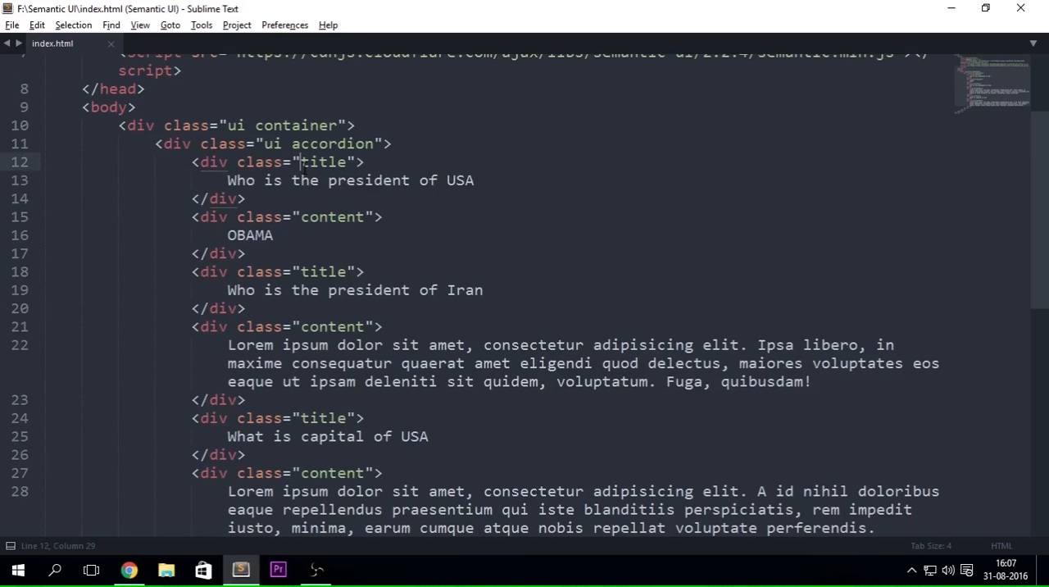
{"action": "type", "text": "active"}
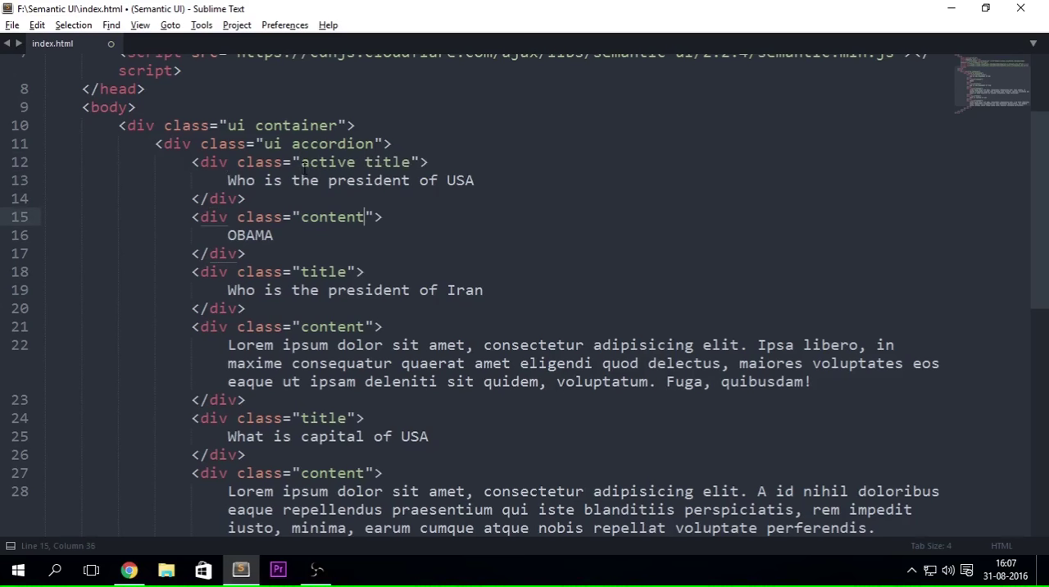
{"action": "type", "text": "active"}
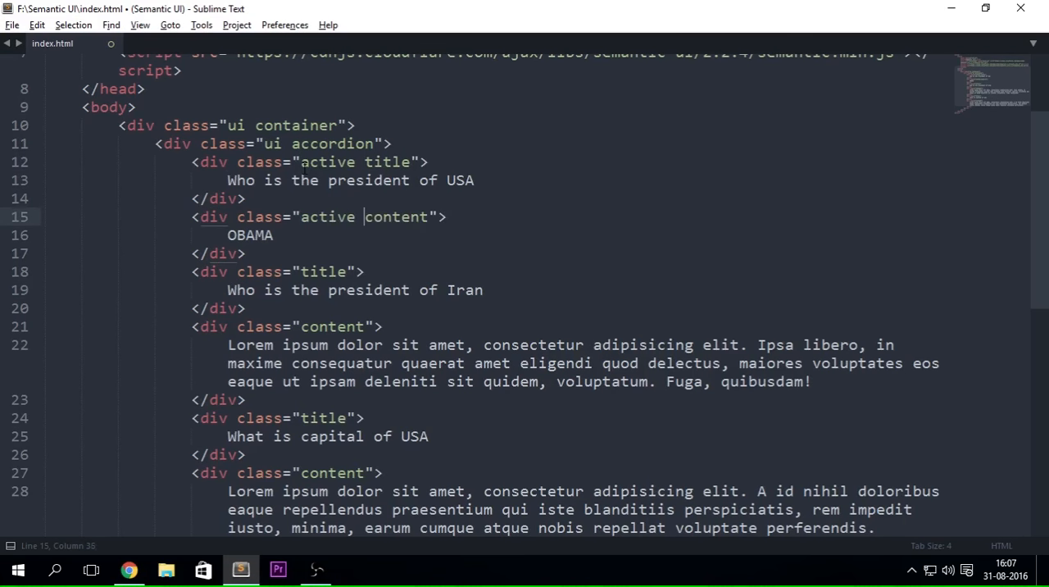
{"action": "left_click", "coordinate": [128, 568]}
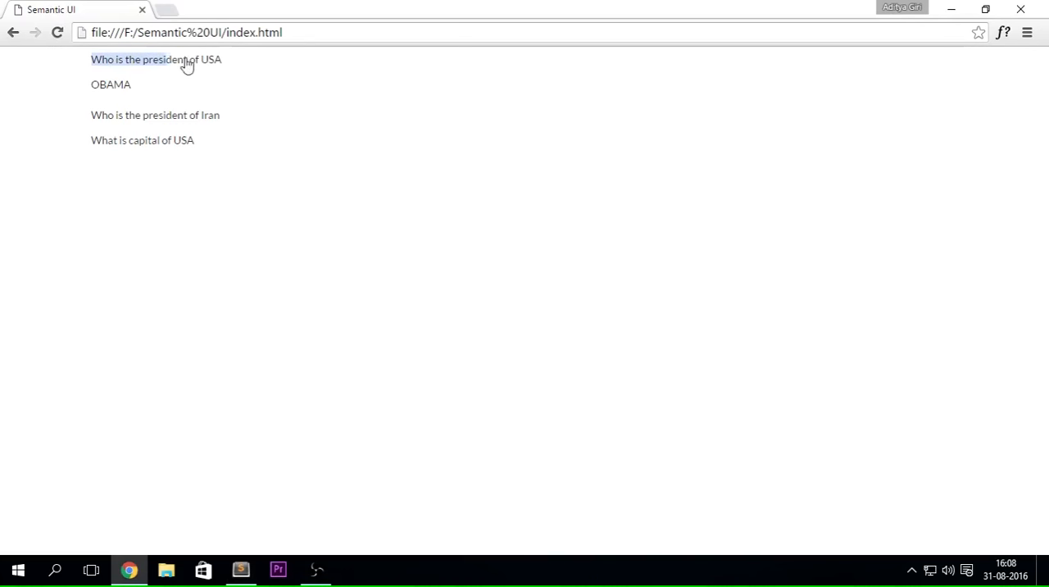
{"action": "left_click", "coordinate": [239, 569]}
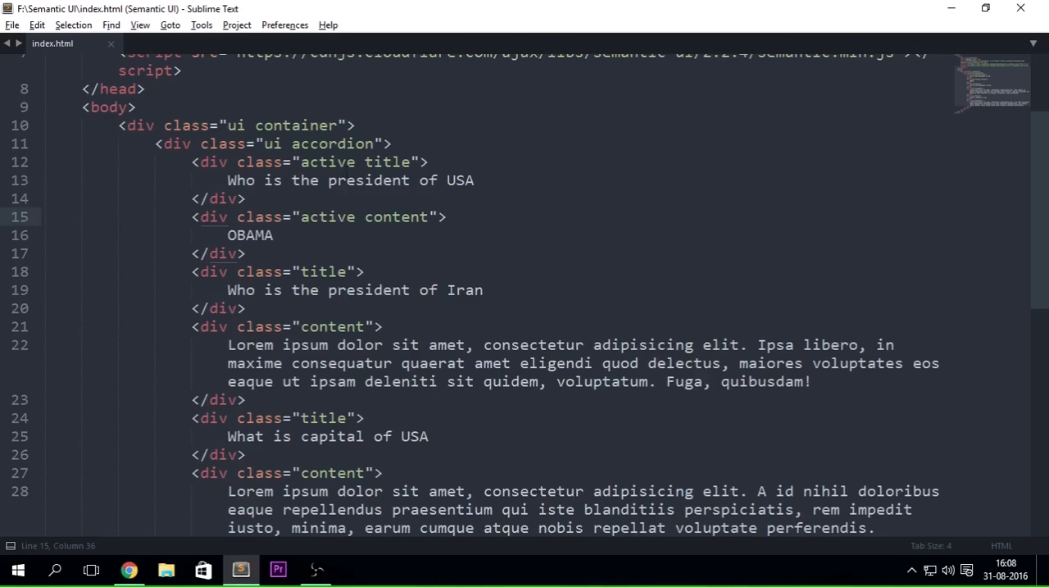
Insert <i class="dropdown icon"></i> at the start of the first title div.
{"action": "key", "text": "enter"}
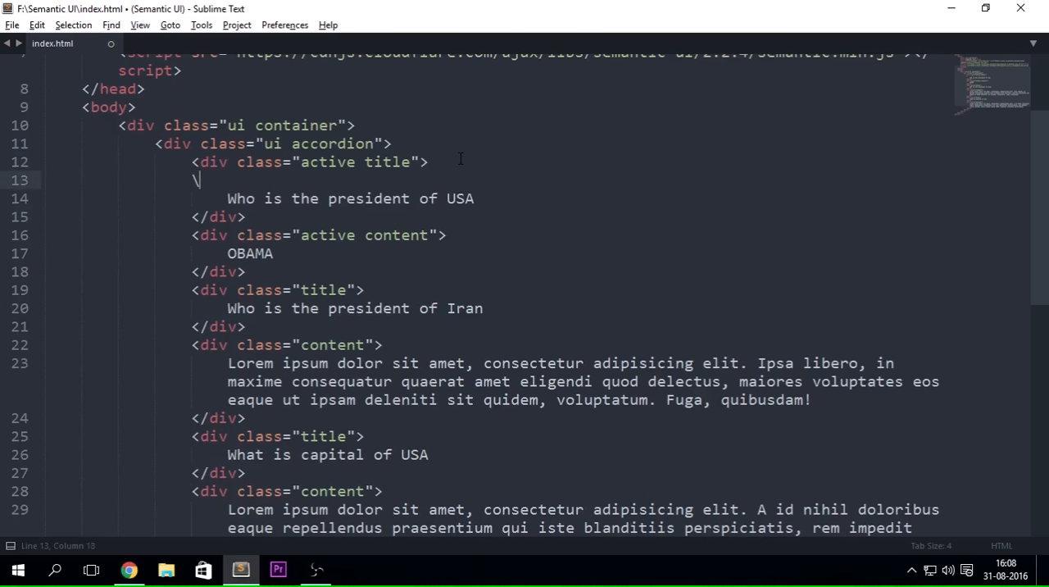
{"action": "type", "text": "<i></i>"}
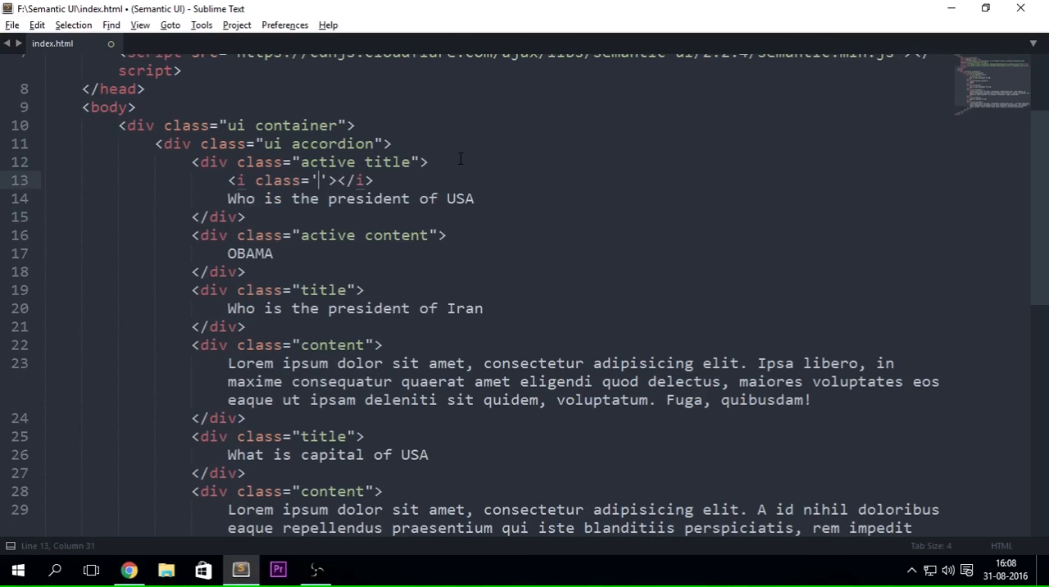
{"action": "type", "text": "d"}
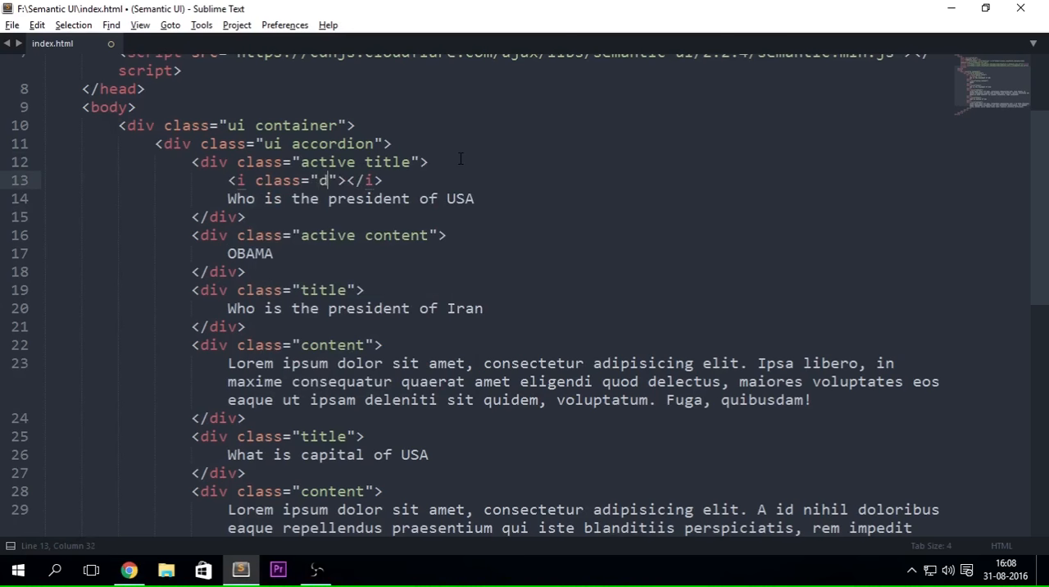
{"action": "type", "text": "ropdown"}
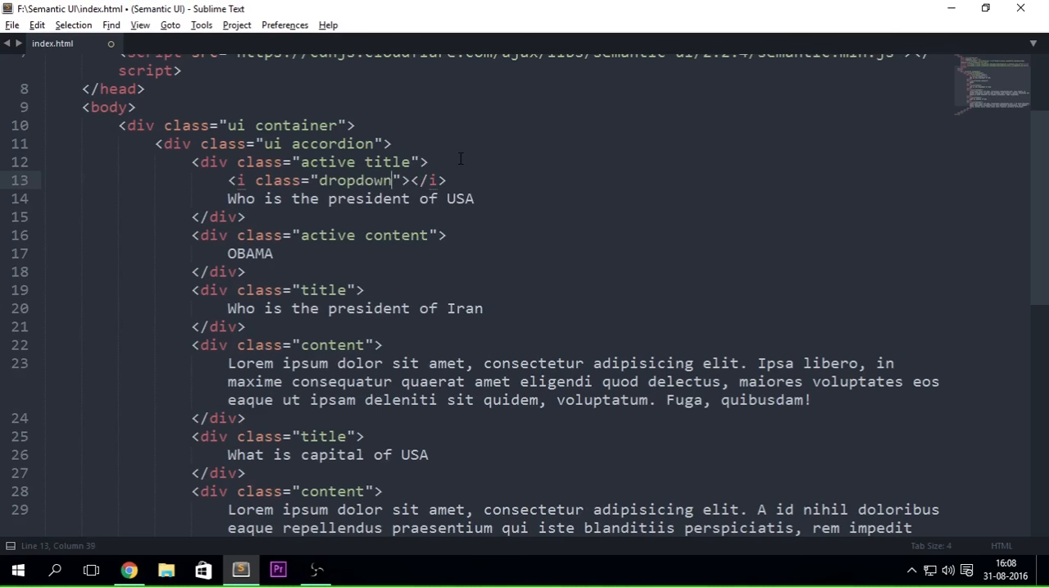
{"action": "type", "text": "icon"}
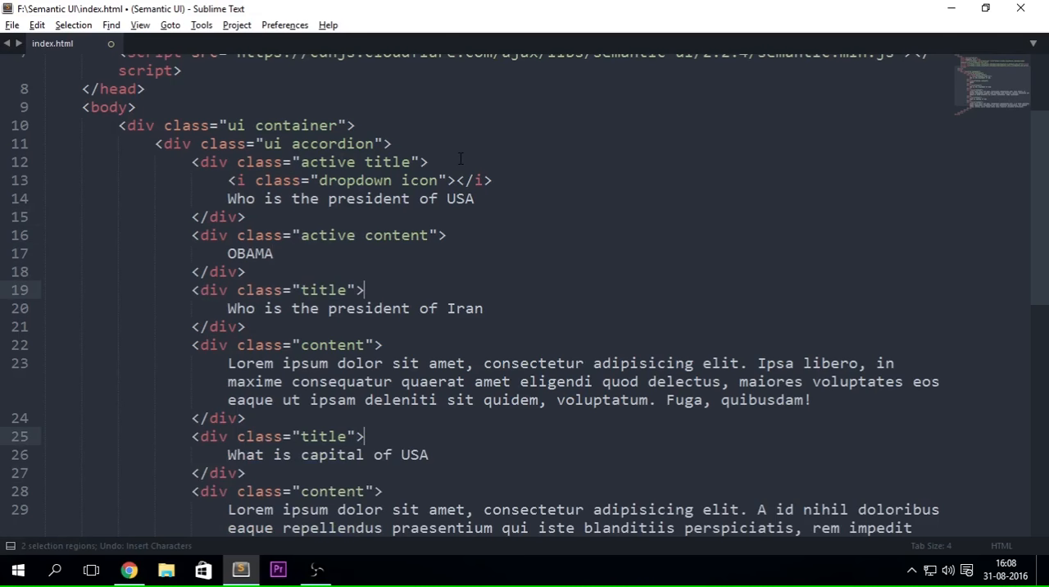
Paste the dropdown icon into the remaining titles, check the arrows in Chrome, and return to the editor.
{"action": "type", "text": "<i class=\"dropdown icon\"></i>"}
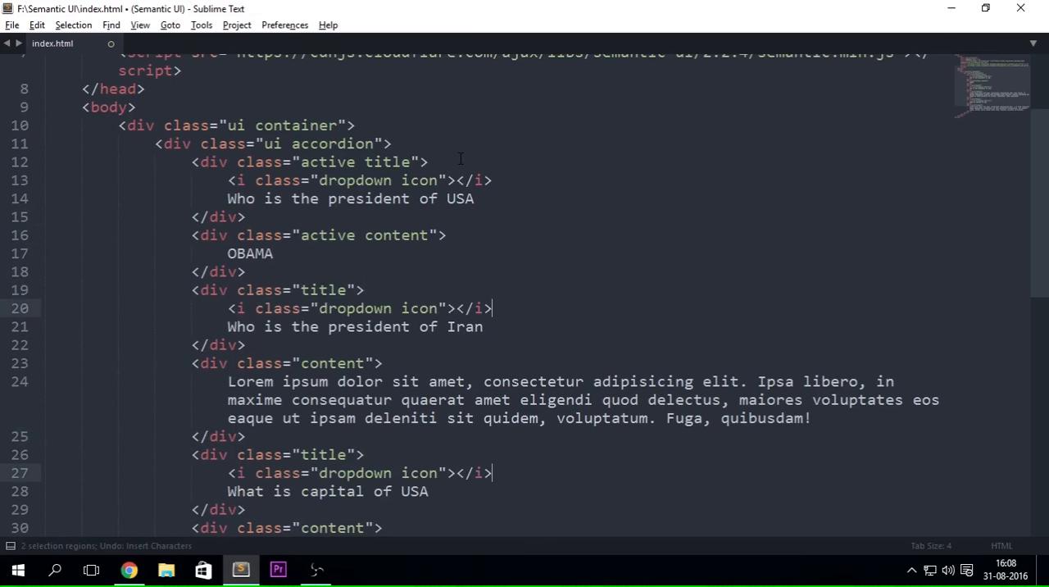
{"action": "left_click", "coordinate": [129, 569]}
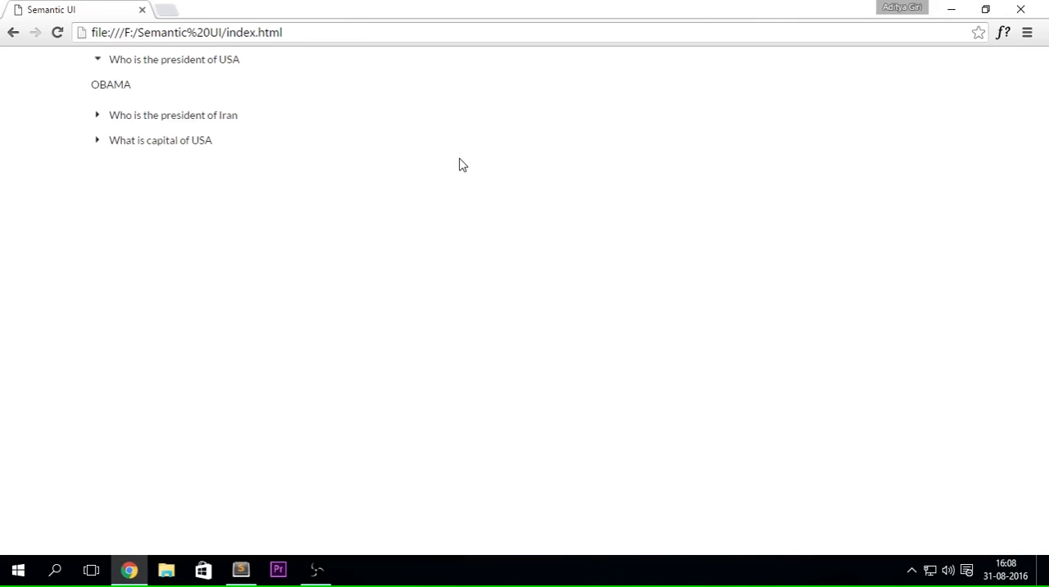
{"action": "mouse_move", "coordinate": [128, 102]}
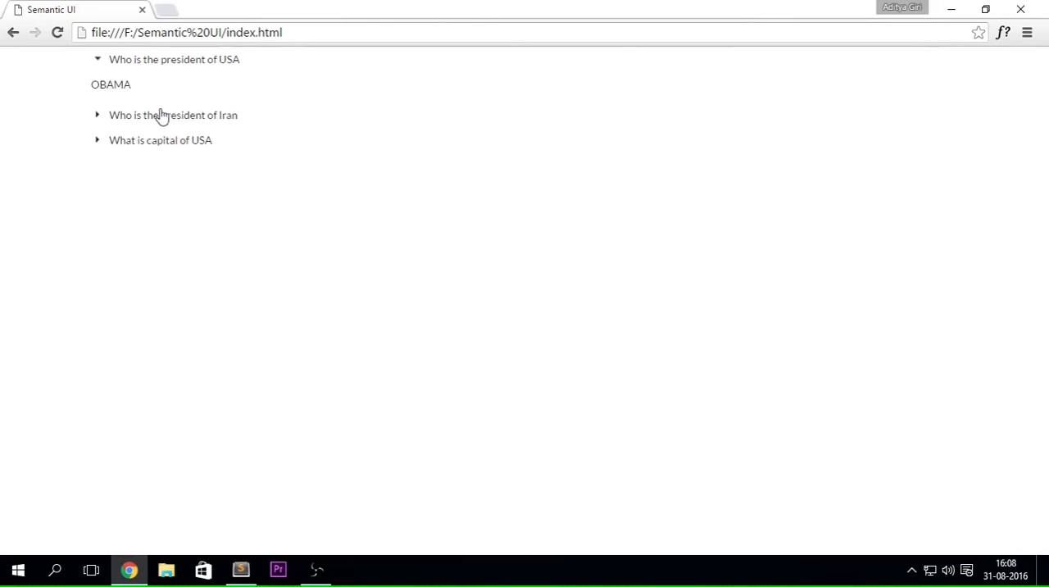
{"action": "mouse_move", "coordinate": [168, 151]}
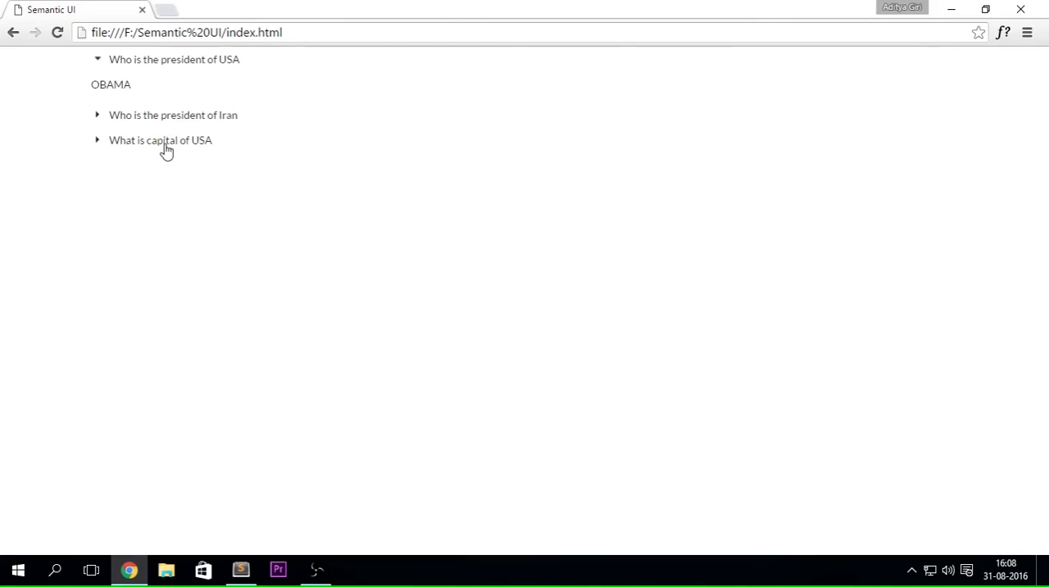
{"action": "mouse_move", "coordinate": [168, 123]}
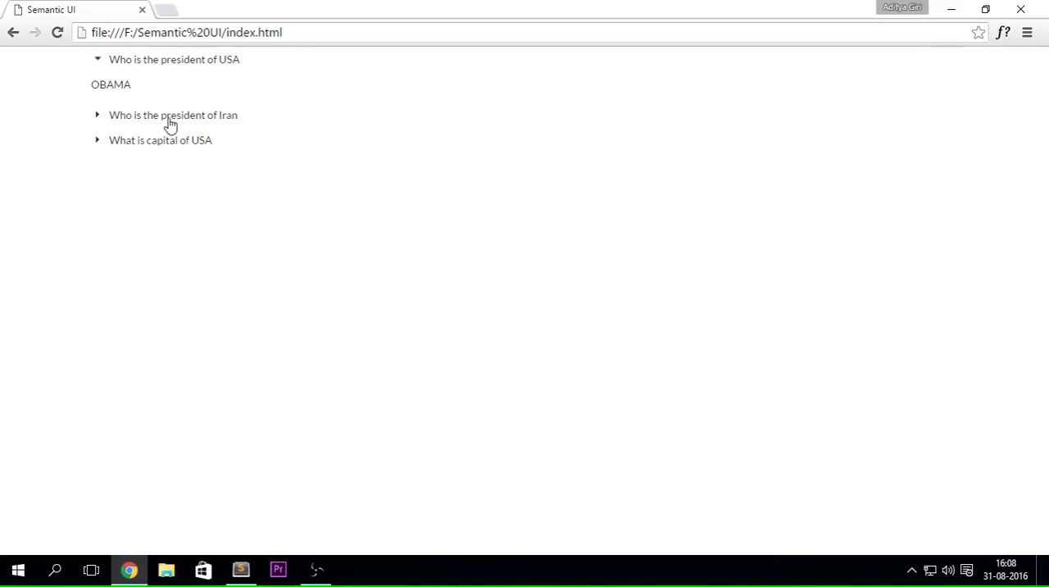
{"action": "left_click", "coordinate": [240, 569]}
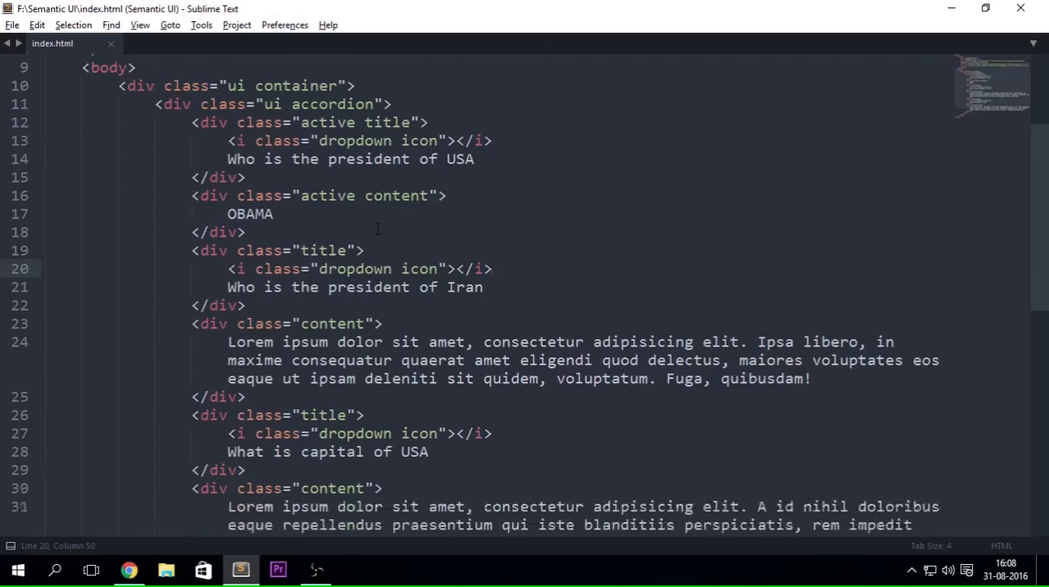
Start a script line $('.ui.accordion') after the container, removing a stray empty div line.
{"action": "scroll", "scroll_direction": "down", "scroll_amount": 3}
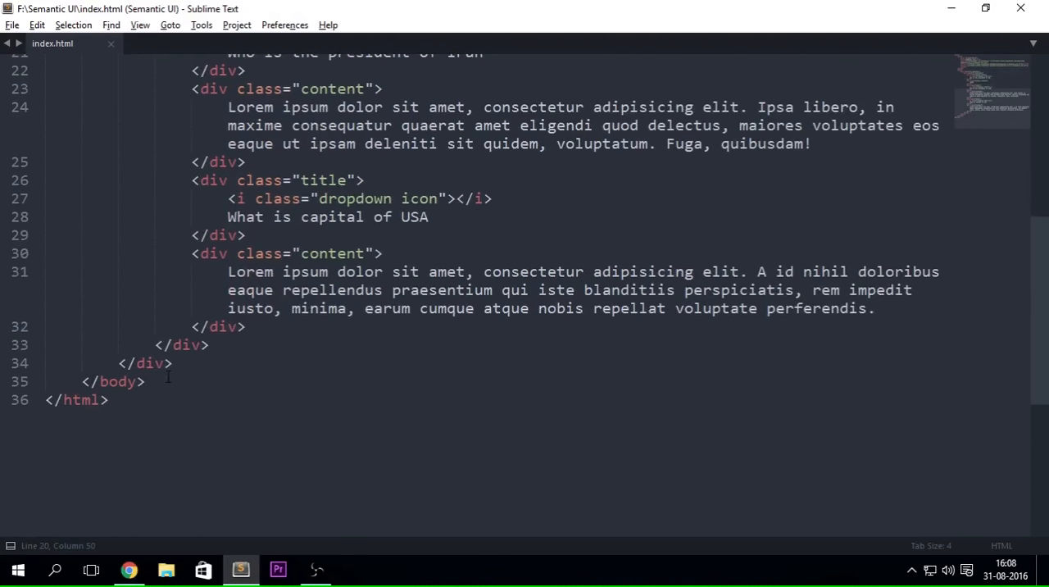
{"action": "key", "text": "enter"}
{"action": "type", "text": "<script>"}
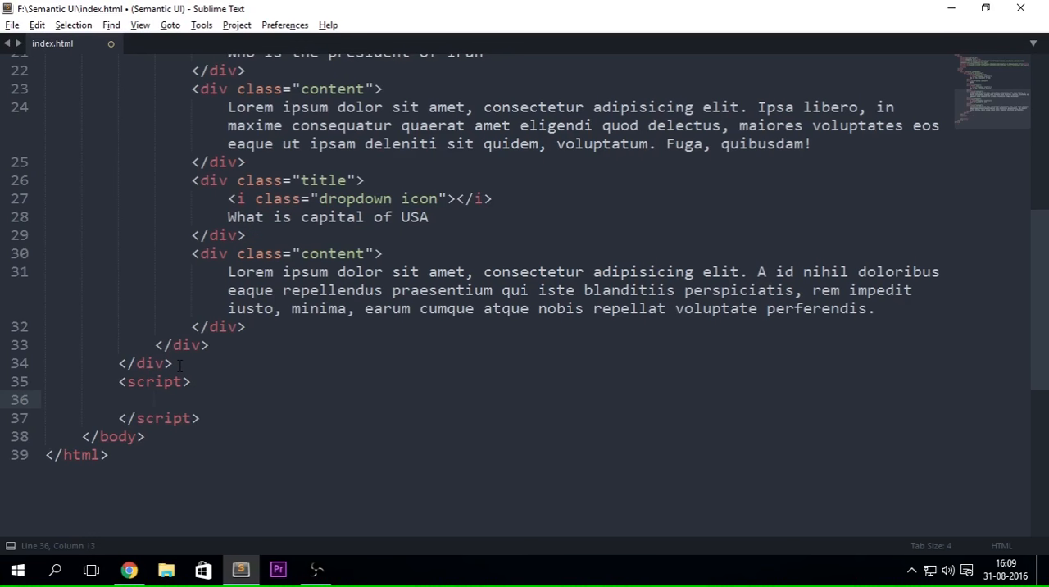
{"action": "type", "text": "$()"}
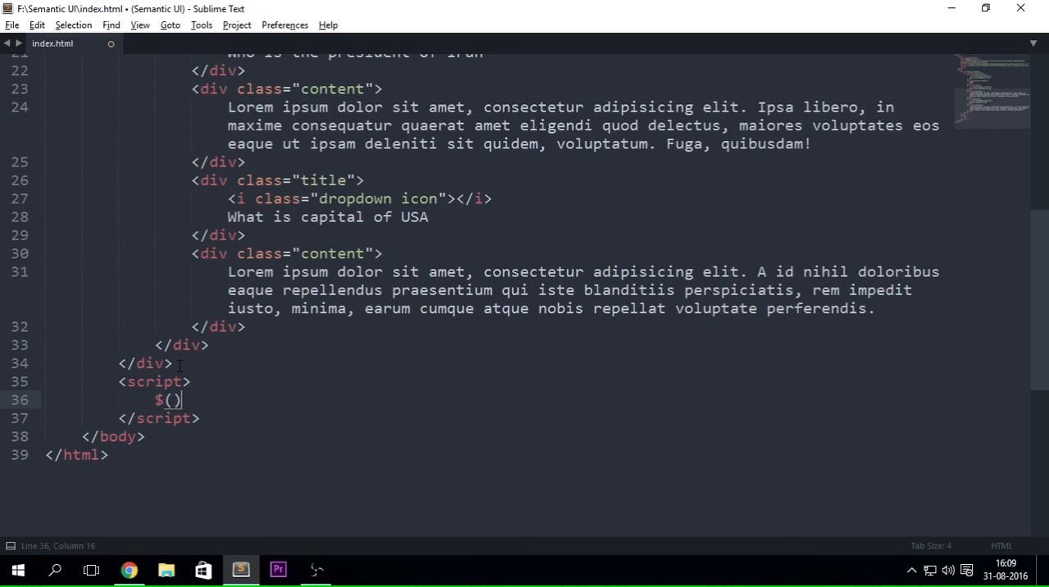
{"action": "type", "text": "''"}
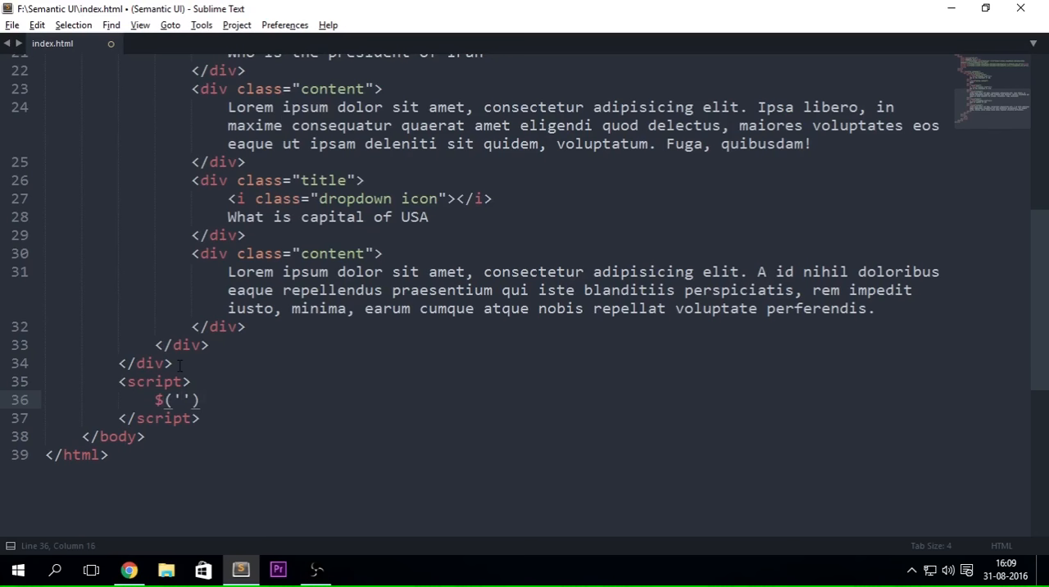
{"action": "type", "text": ".ui.accordion"}
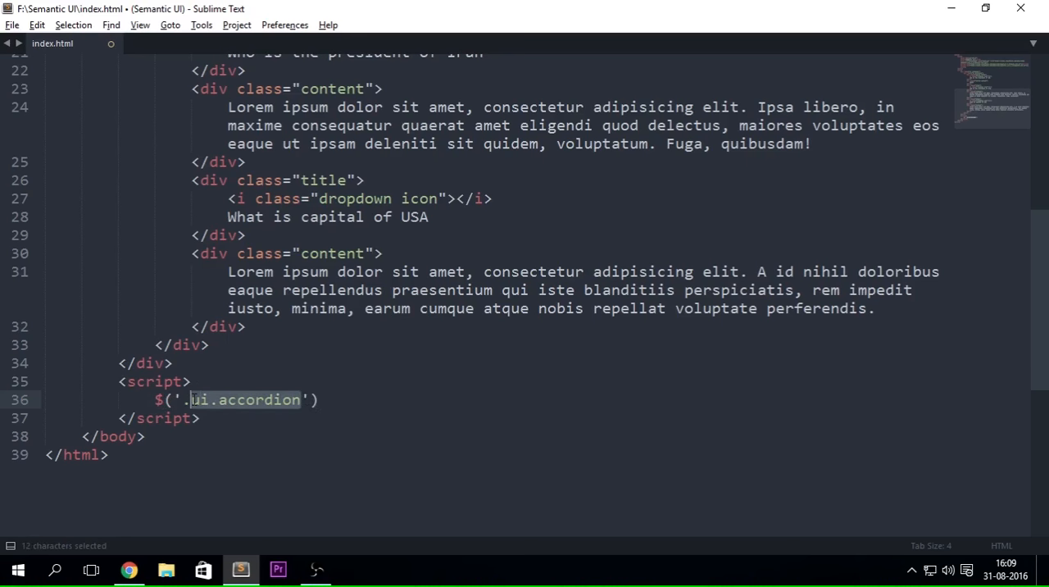
{"action": "scroll", "scroll_direction": "up", "scroll_amount": 3}
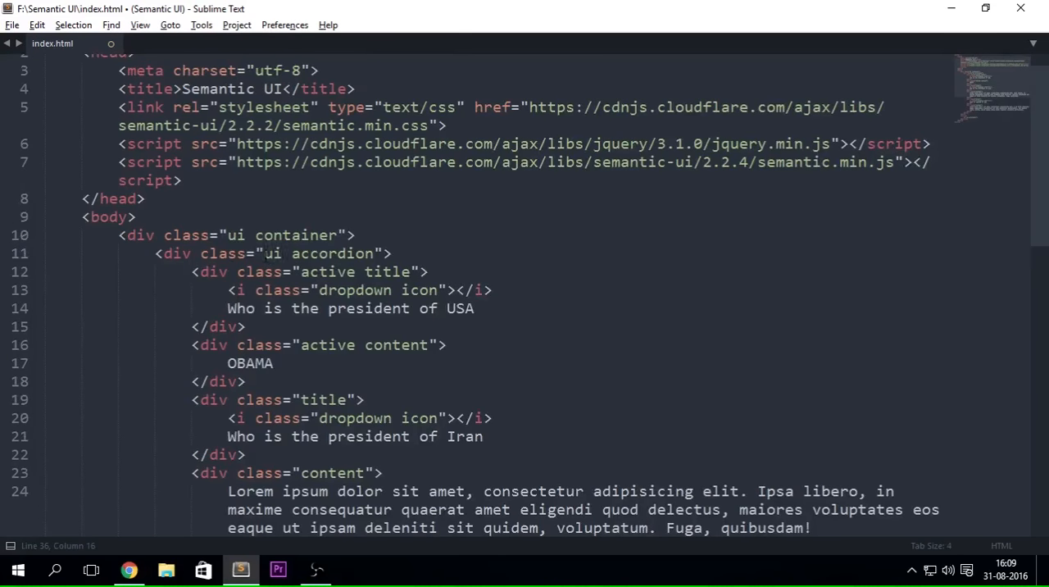
{"action": "double_click", "coordinate": [318, 252]}
{"action": "type", "text": "<div id=\"\"></div>"}
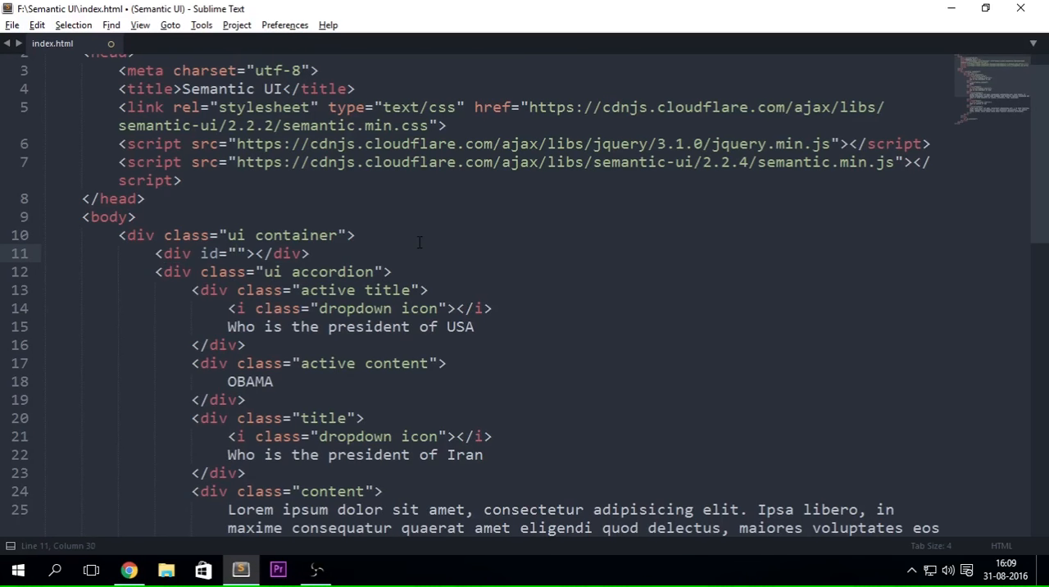
{"action": "key", "text": "ctrl+shift+k"}
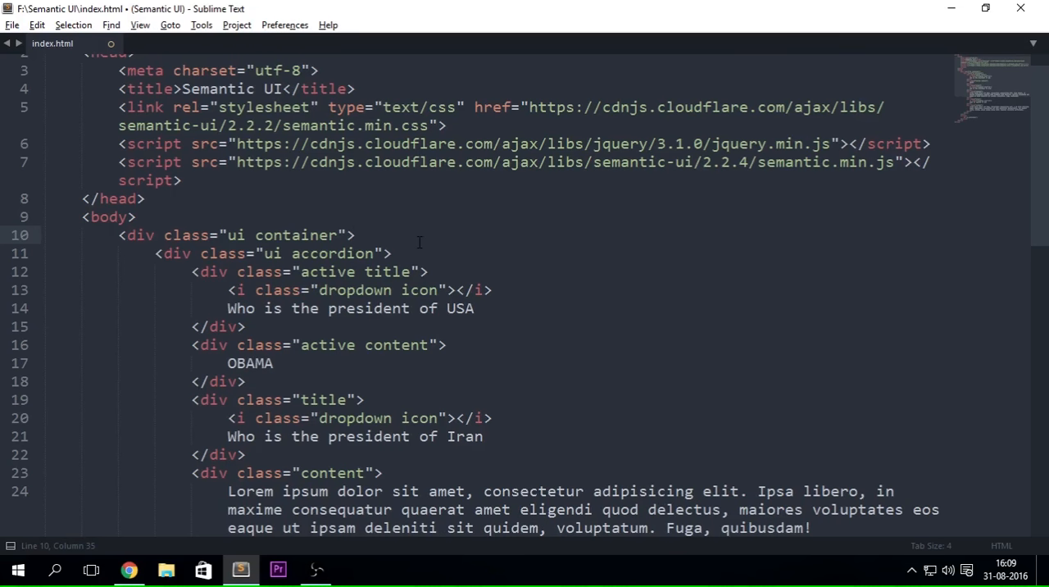
{"action": "left_click", "coordinate": [354, 236]}
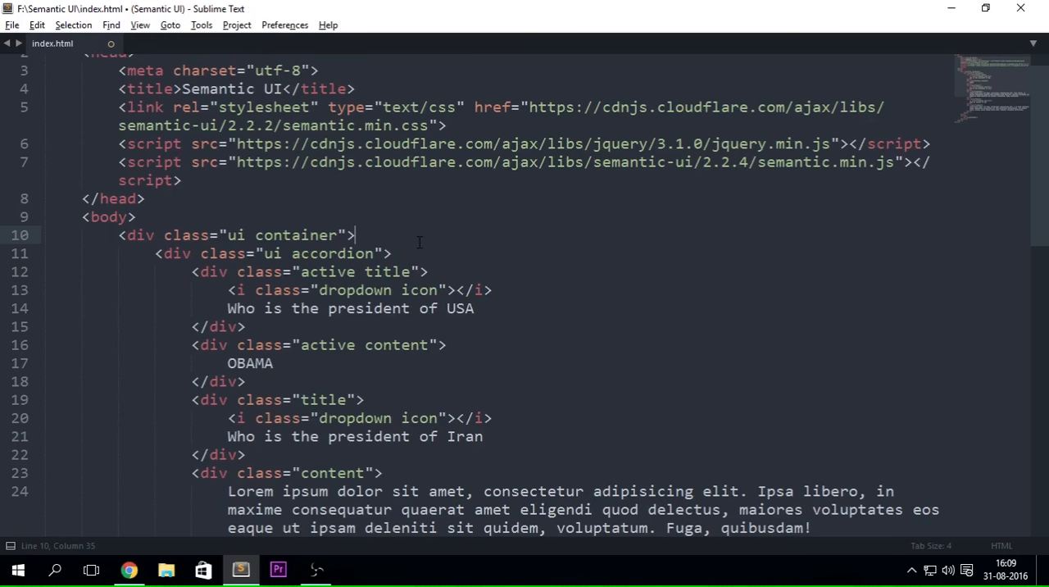
Complete the call as $('.ui.accordion').accordion(); and switch to Chrome to test it.
{"action": "scroll", "scroll_direction": "down", "scroll_amount": 3}
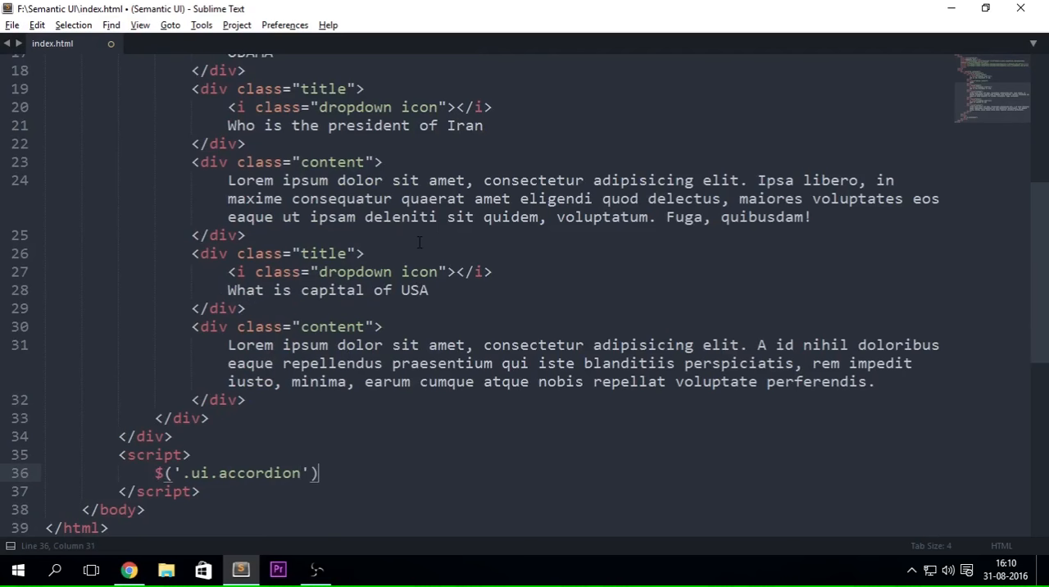
{"action": "type", "text": ".accordion();"}
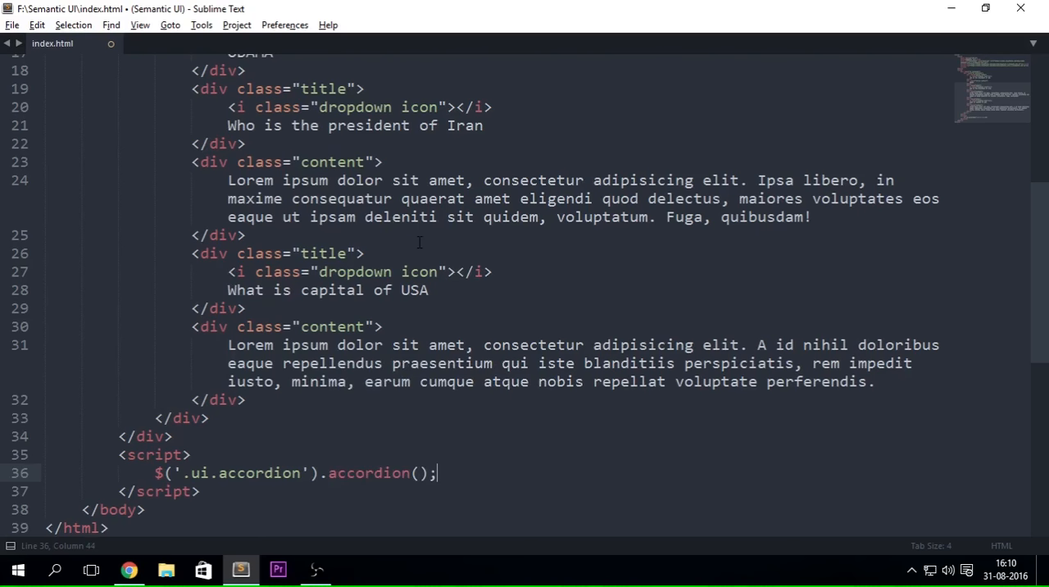
{"action": "left_click", "coordinate": [129, 569]}
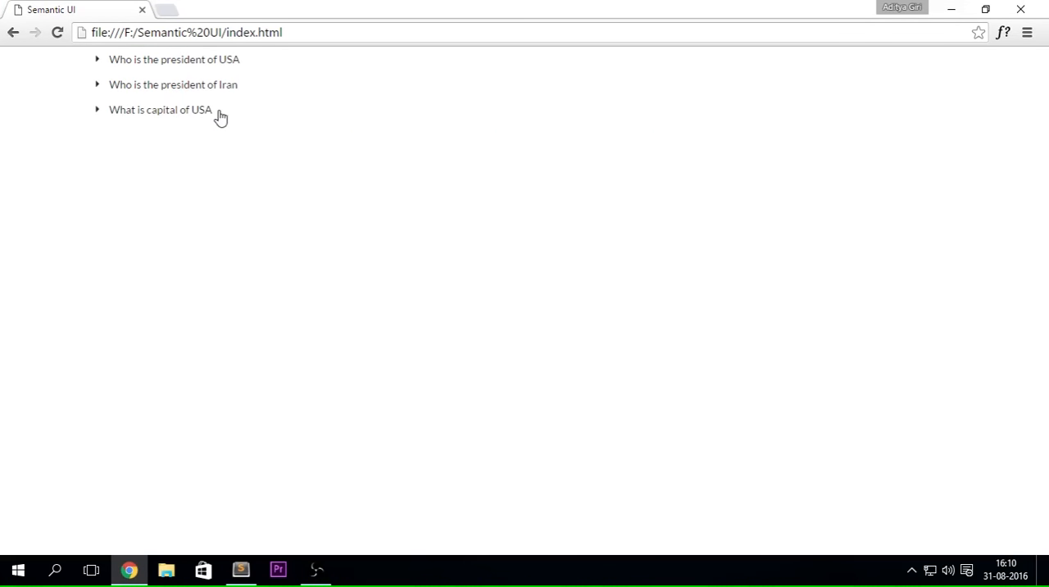
Return to Sublime Text after testing the collapsing accordion in Chrome.
{"action": "left_click", "coordinate": [239, 569]}
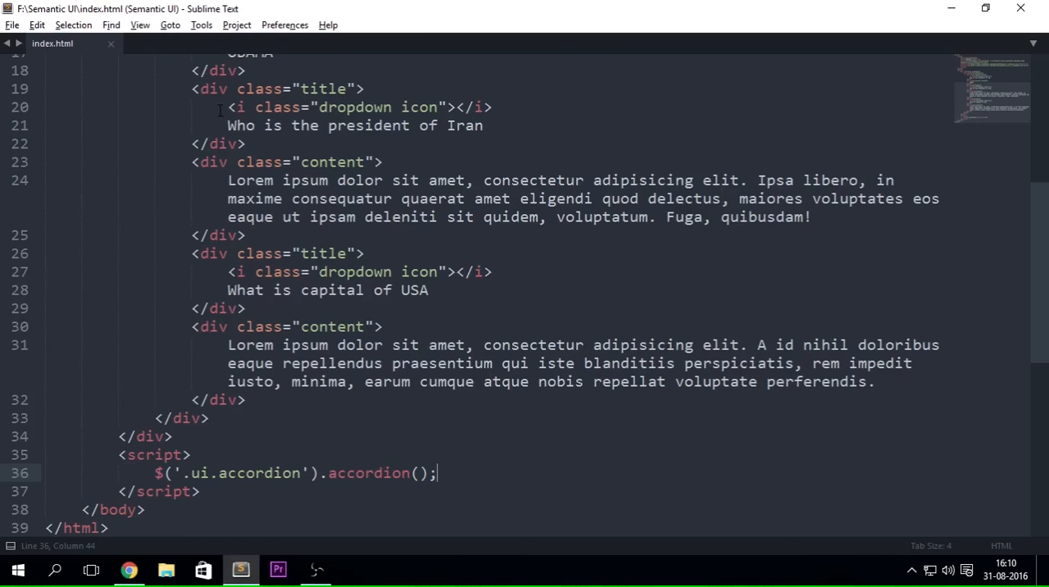
Add 'styled' to the accordion div's class list and switch to Chrome to view it.
{"action": "scroll", "scroll_direction": "up", "scroll_amount": 3}
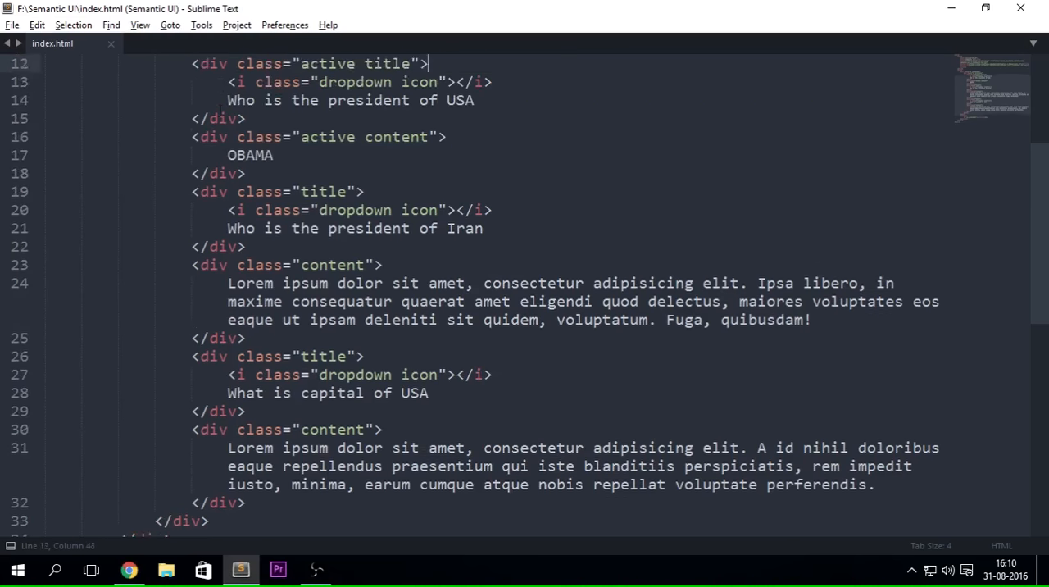
{"action": "scroll", "scroll_direction": "up", "scroll_amount": 3}
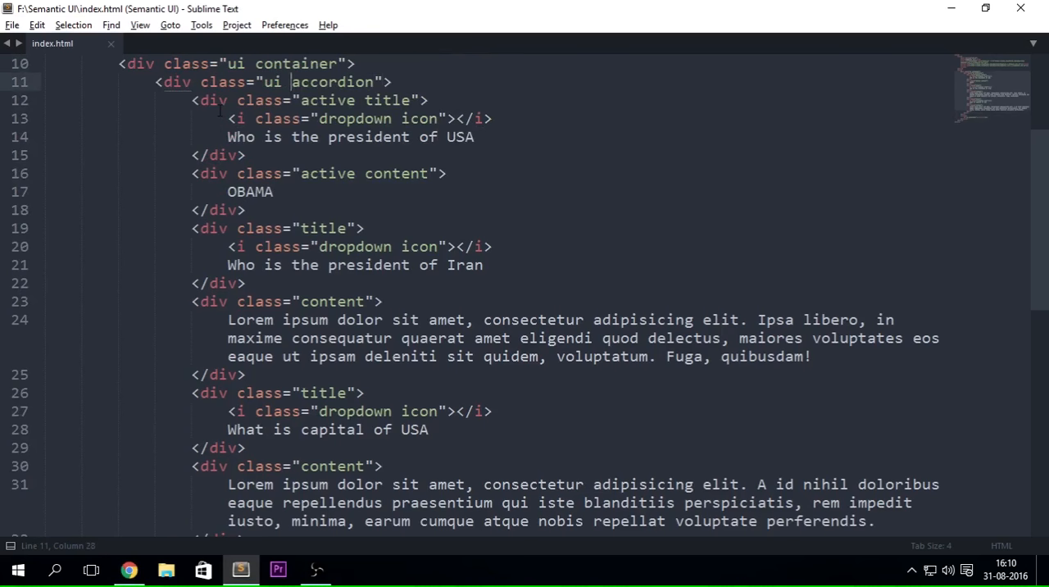
{"action": "type", "text": "styles"}
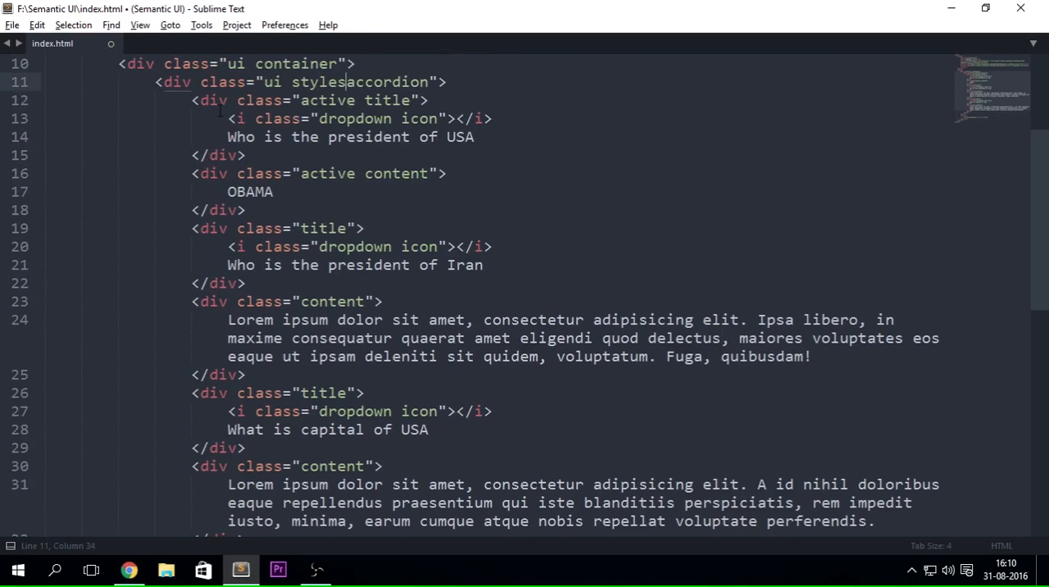
{"action": "left_click", "coordinate": [129, 569]}
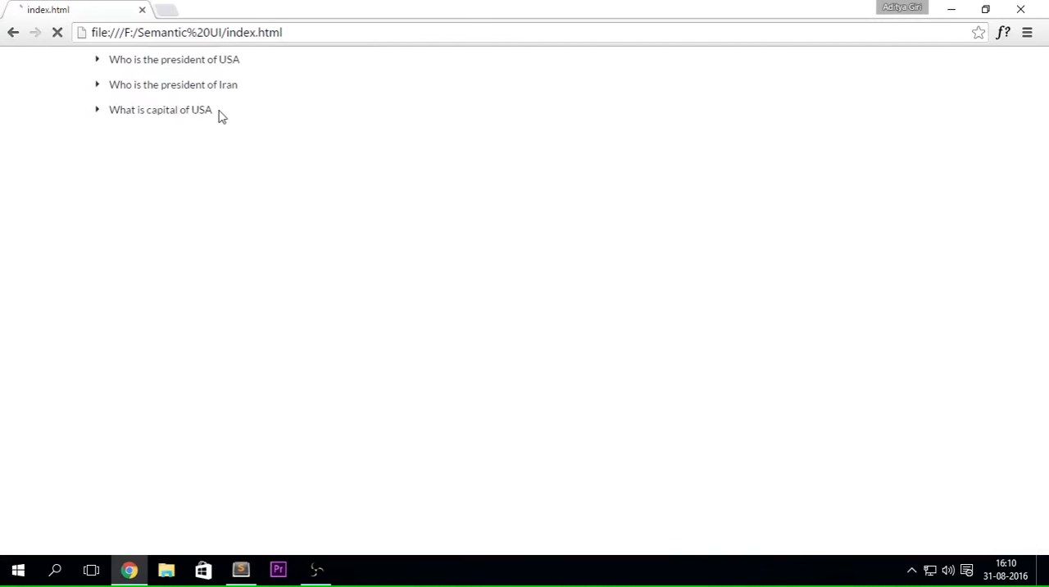
Expand the 'Who is the president of Iran' and 'What is capital of USA' questions in turn, then return to the editor.
{"action": "left_click", "coordinate": [174, 59]}
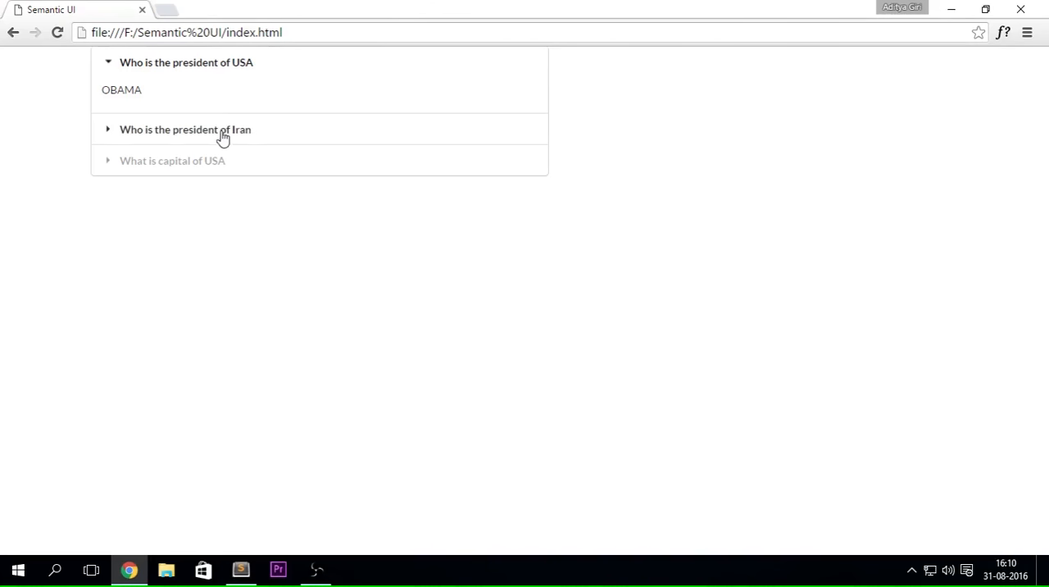
{"action": "left_click", "coordinate": [172, 159]}
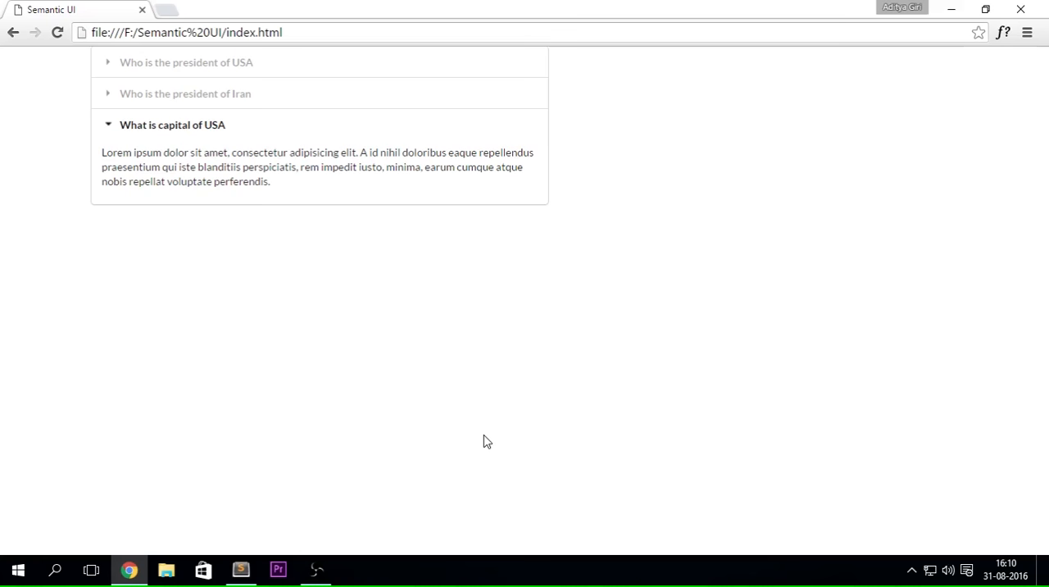
{"action": "left_click", "coordinate": [185, 93]}
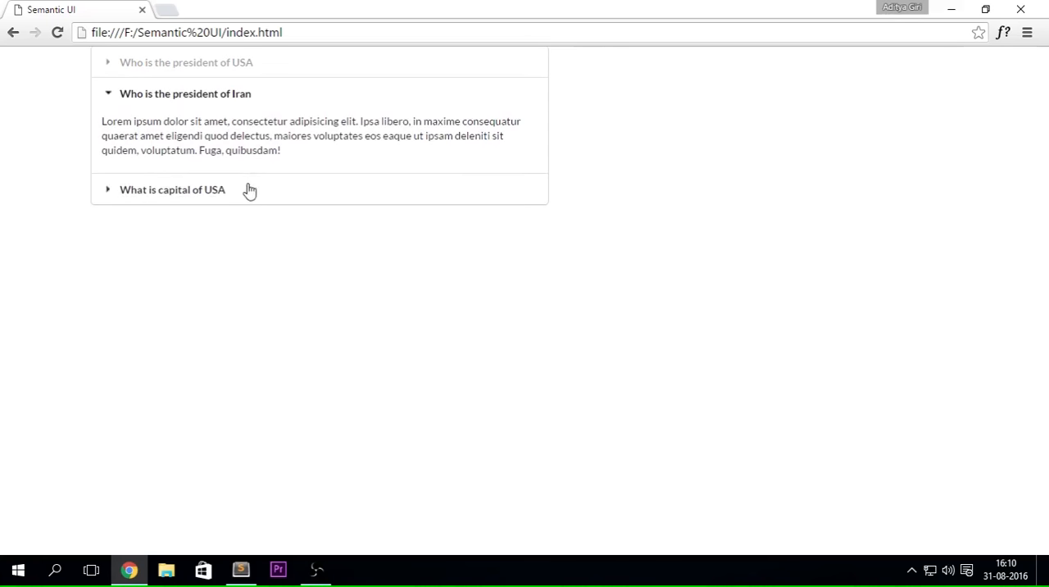
{"action": "left_click", "coordinate": [172, 188]}
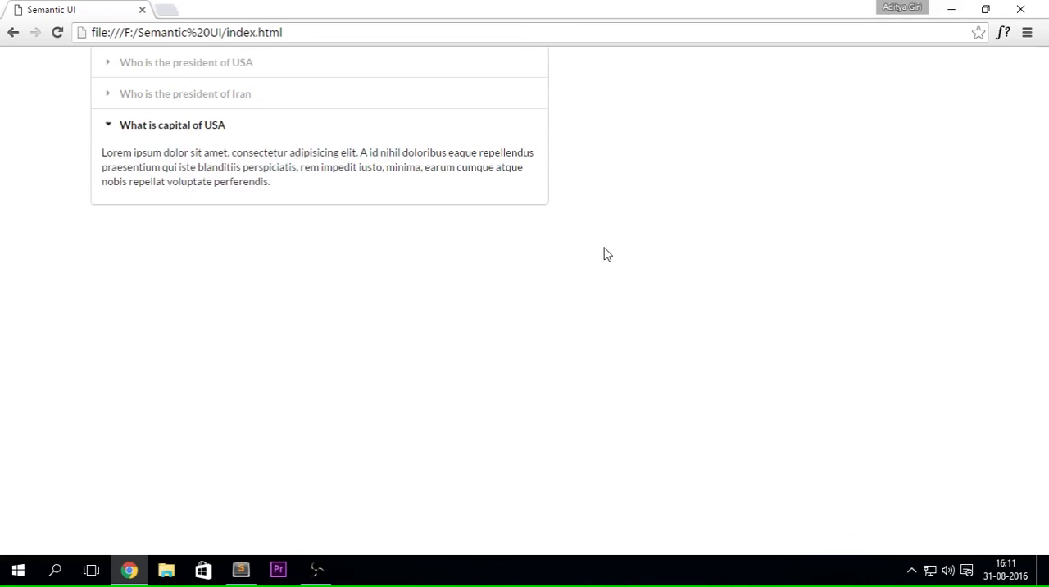
{"action": "left_click", "coordinate": [239, 569]}
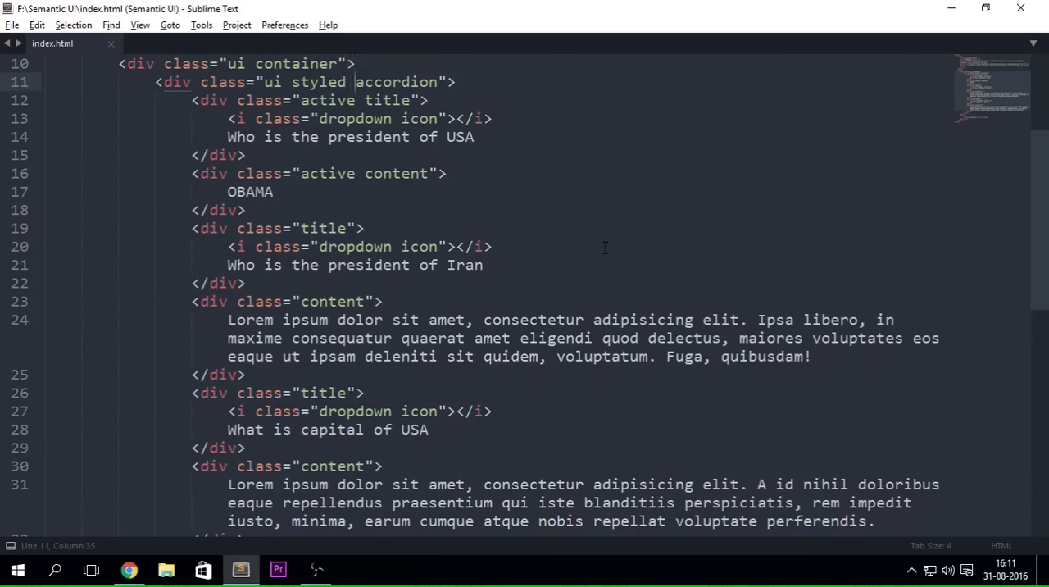
Add the fluid class to the accordion div and check it against the container markup.
{"action": "type", "text": "fluid"}
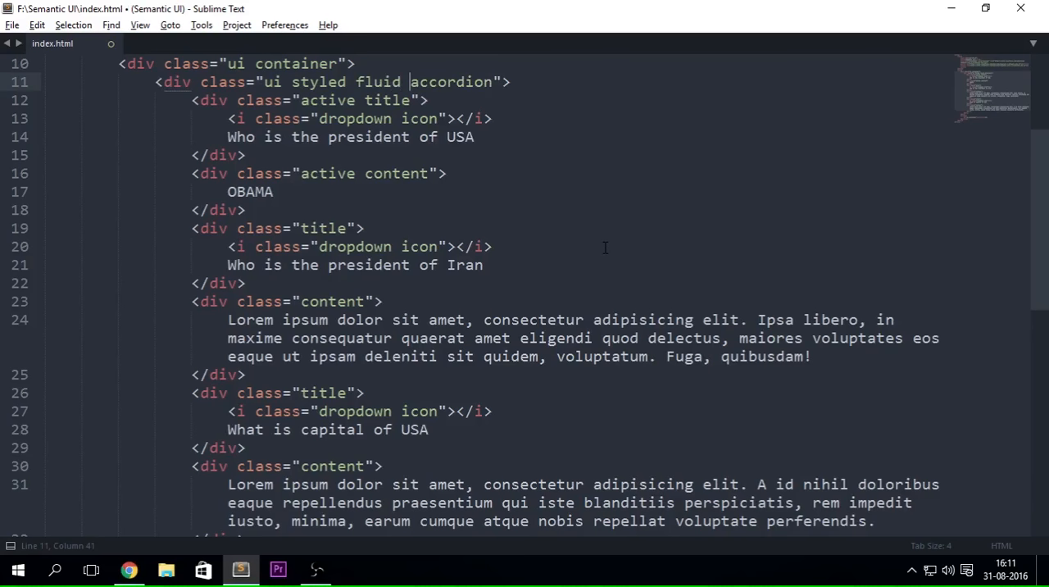
{"action": "left_click", "coordinate": [129, 568]}
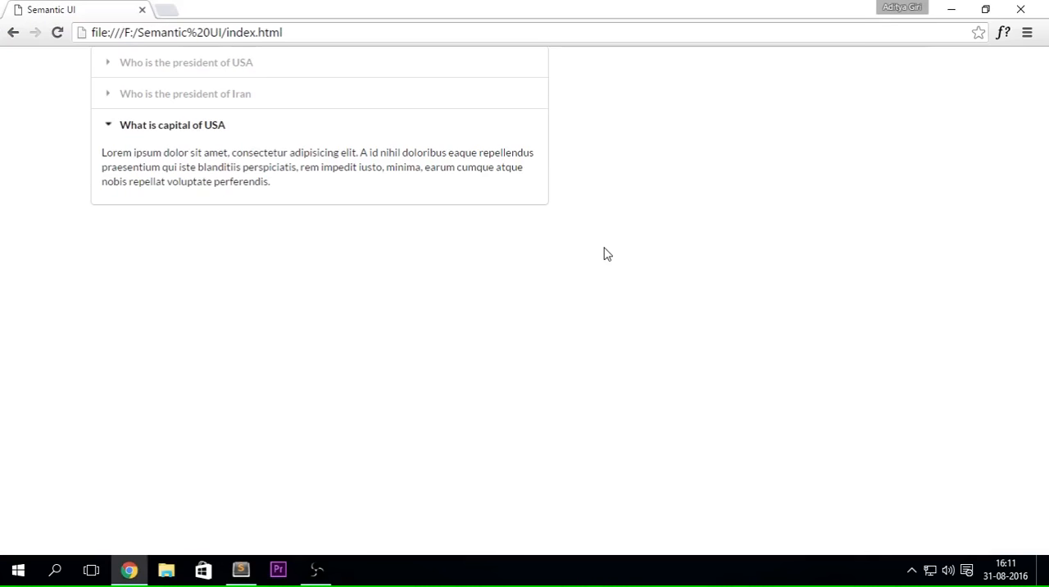
{"action": "left_click", "coordinate": [239, 569]}
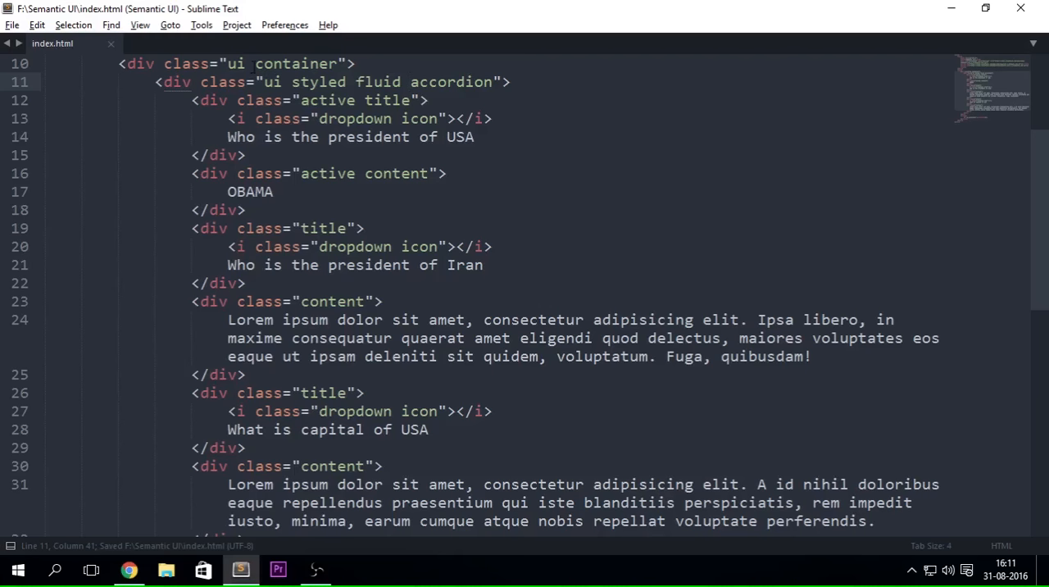
{"action": "double_click", "coordinate": [295, 62]}
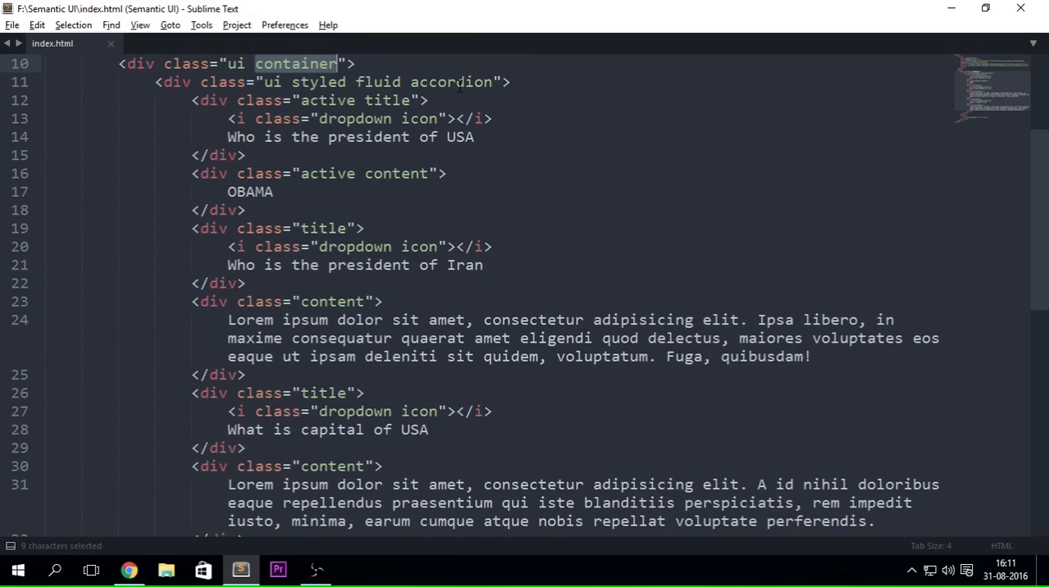
{"action": "left_click", "coordinate": [335, 82]}
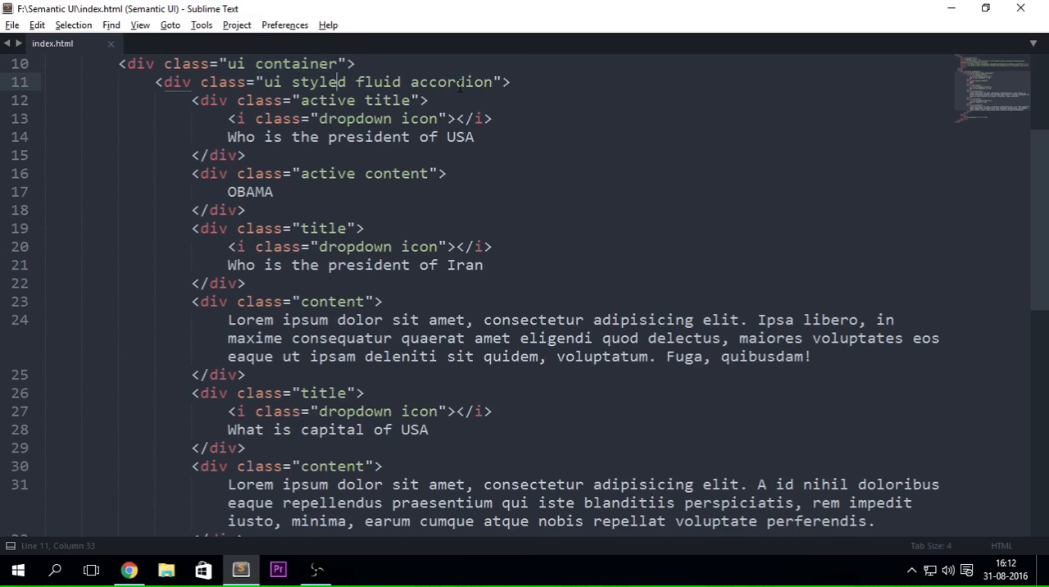
{"action": "double_click", "coordinate": [377, 82]}
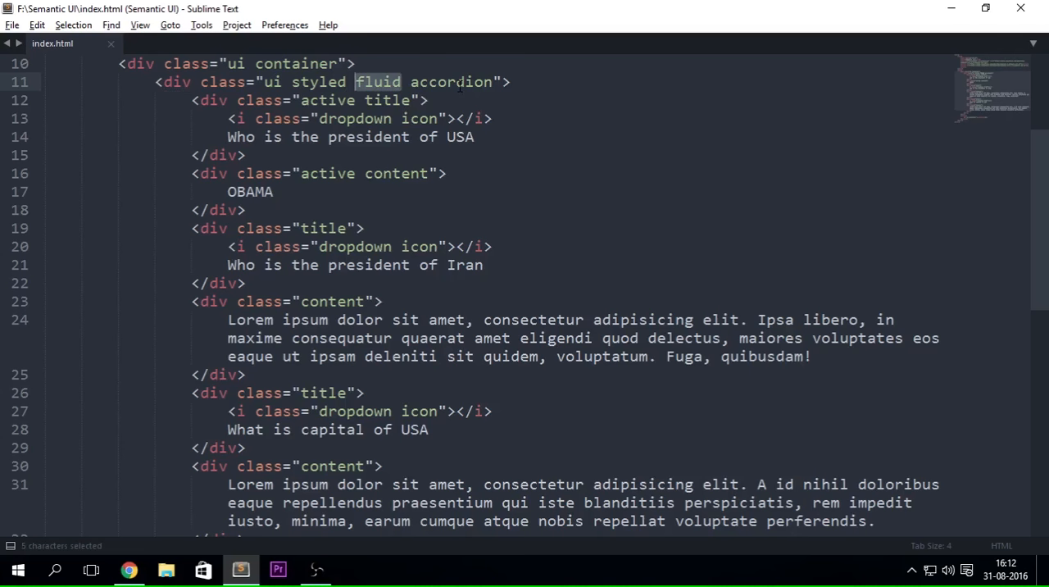
{"action": "left_click", "coordinate": [292, 82]}
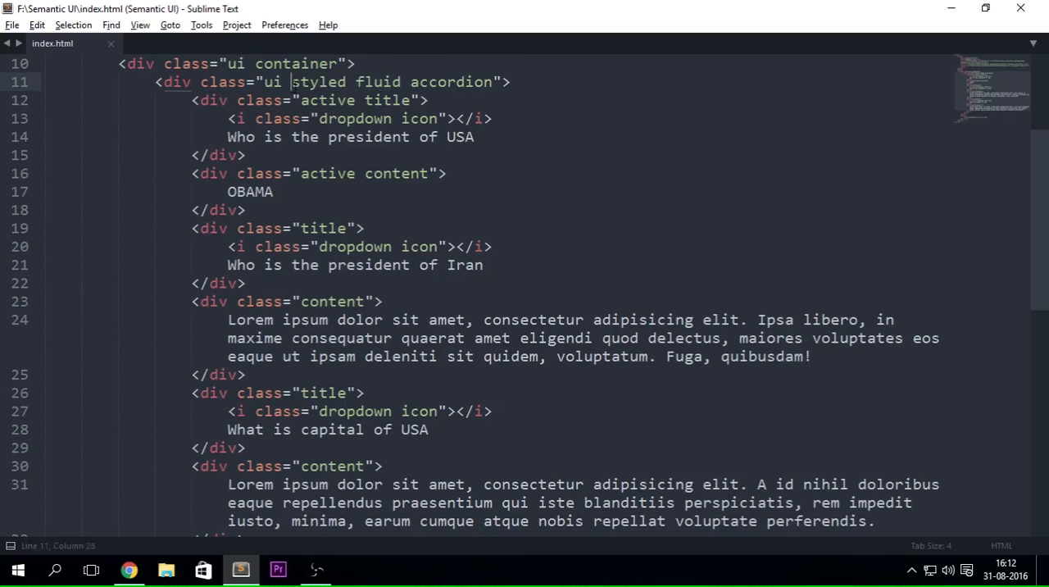
Delete the styled class from the accordion, undoing the stray space left behind.
{"action": "double_click", "coordinate": [318, 82]}
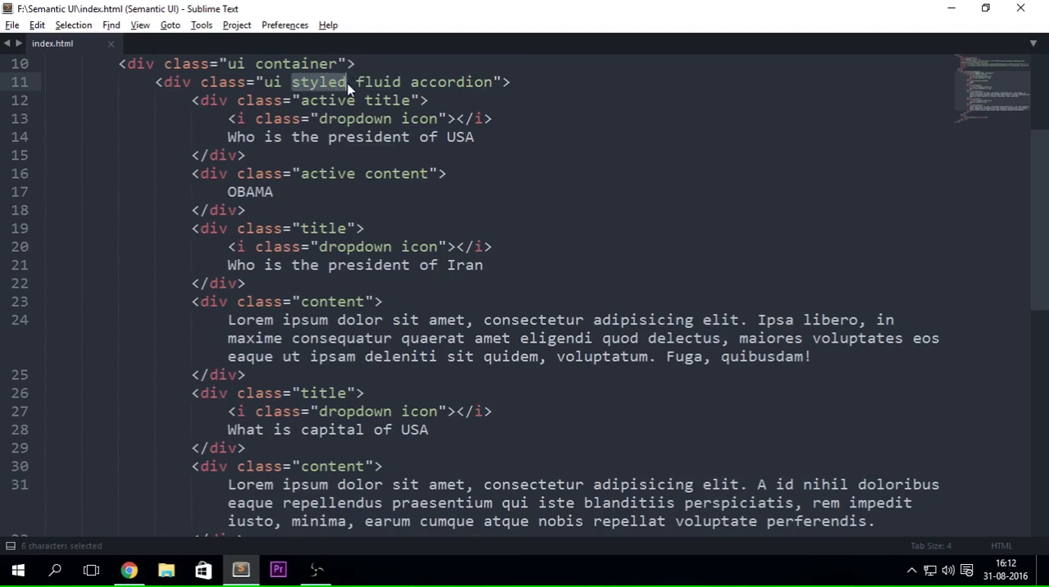
{"action": "left_click", "coordinate": [348, 82]}
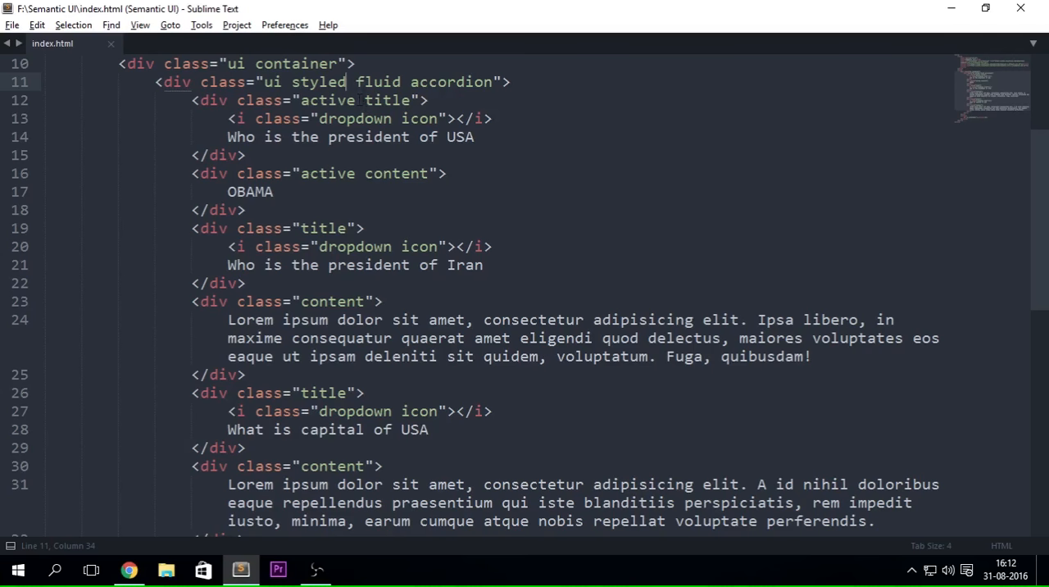
{"action": "double_click", "coordinate": [318, 82]}
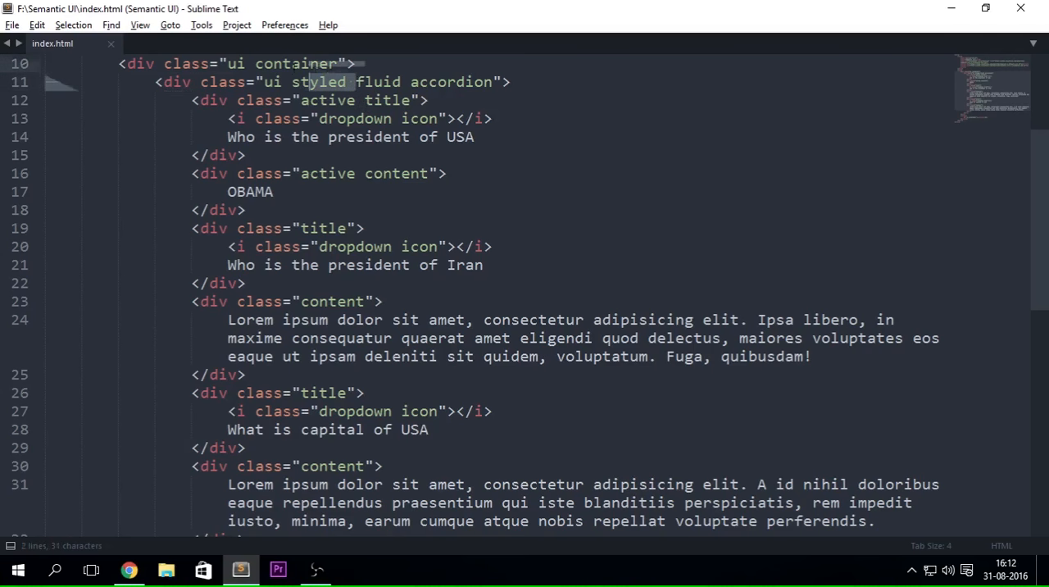
{"action": "key", "text": "Delete"}
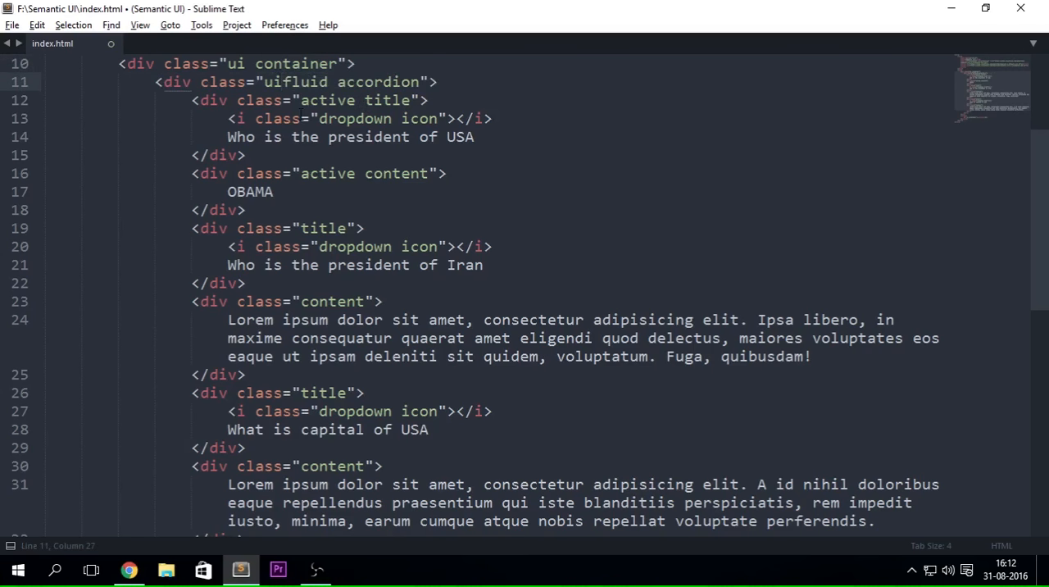
{"action": "type", "text": "\" \""}
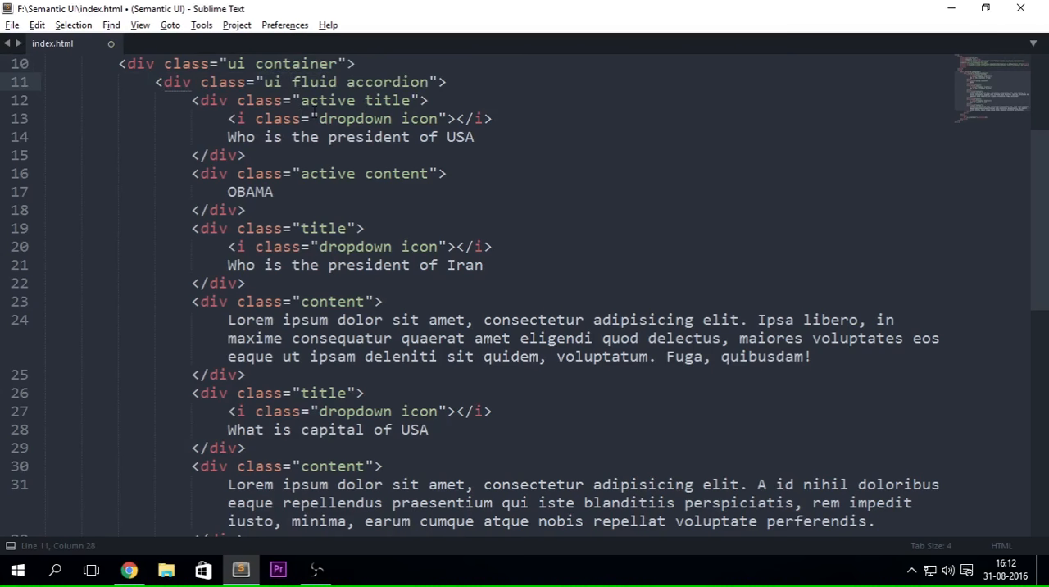
{"action": "key", "text": "ctrl+z"}
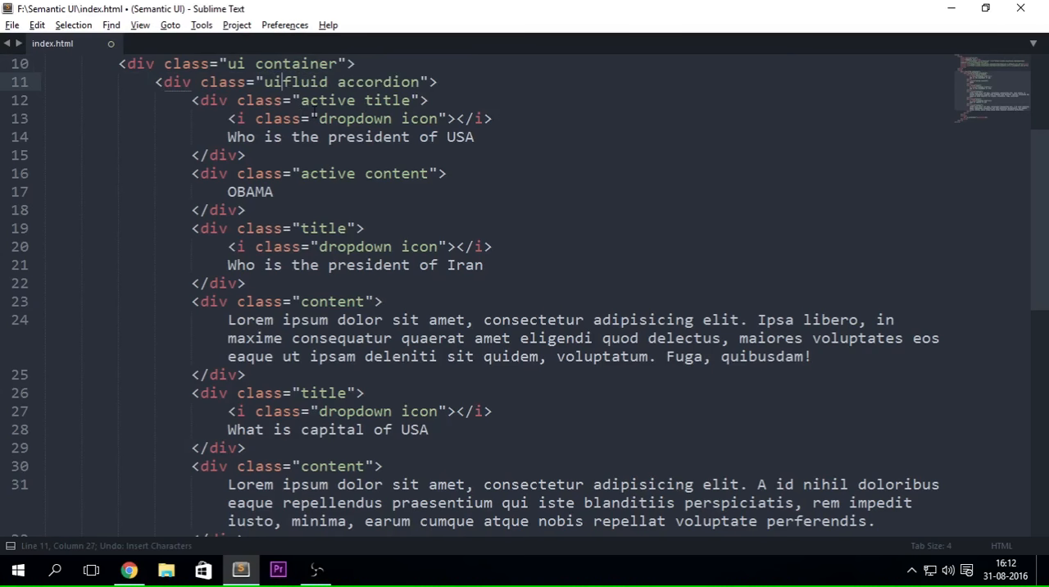
Reload Chrome to see the full-width accordion, expand 'What is capital of USA', and scroll to the script block.
{"action": "left_click", "coordinate": [128, 569]}
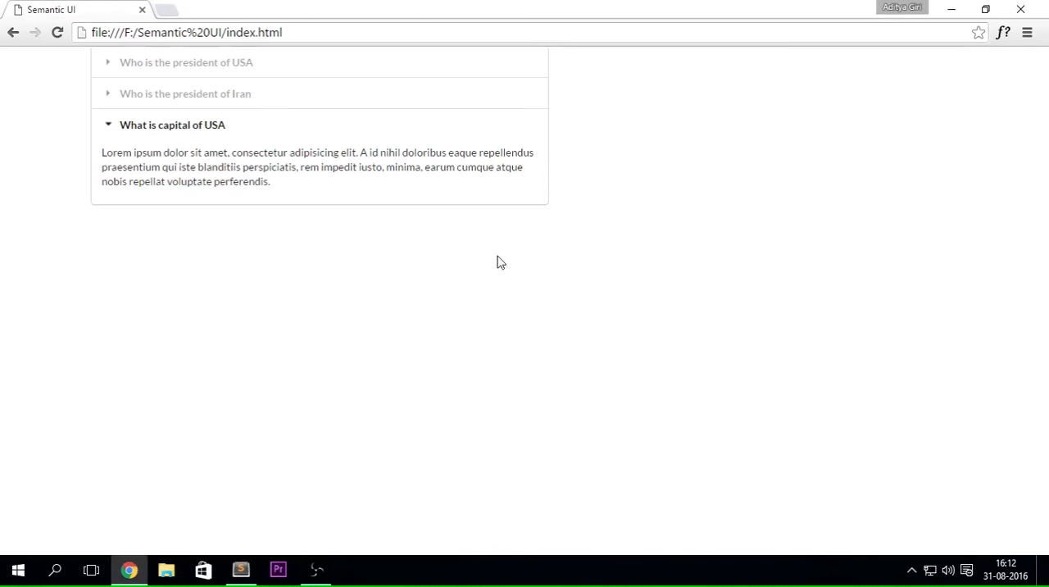
{"action": "left_click", "coordinate": [187, 62]}
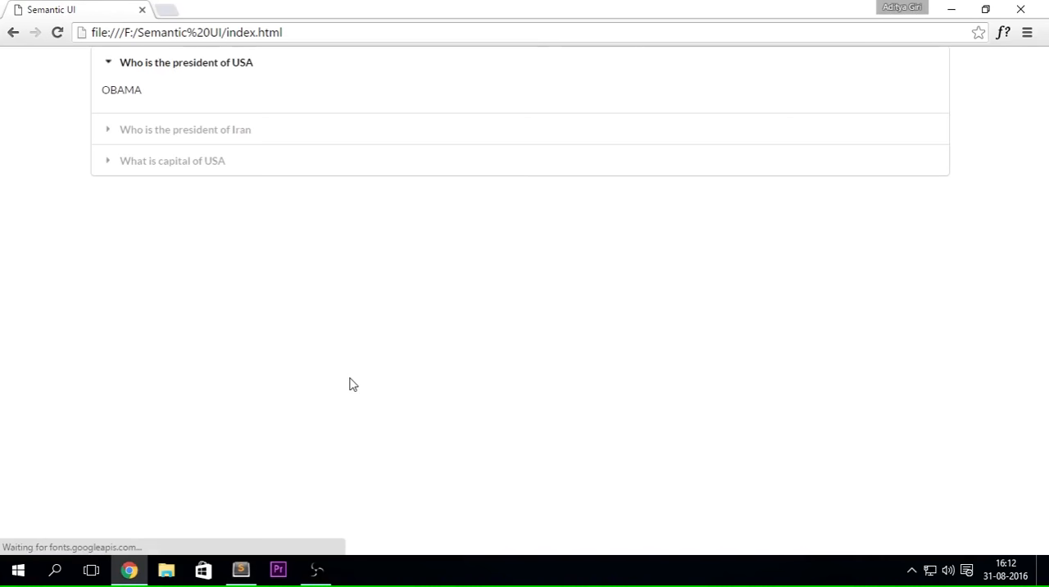
{"action": "mouse_move", "coordinate": [646, 193]}
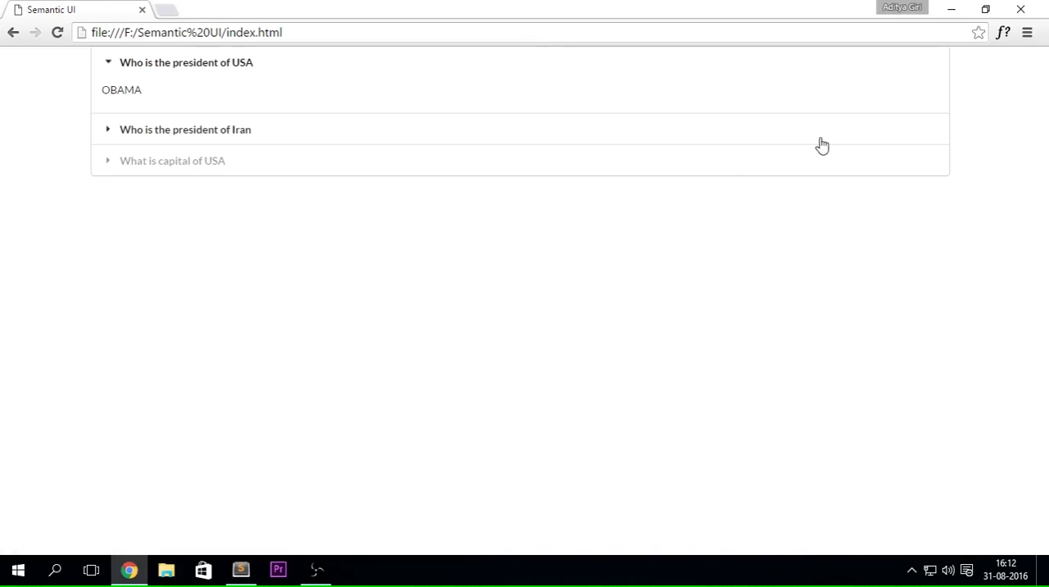
{"action": "left_click", "coordinate": [172, 159]}
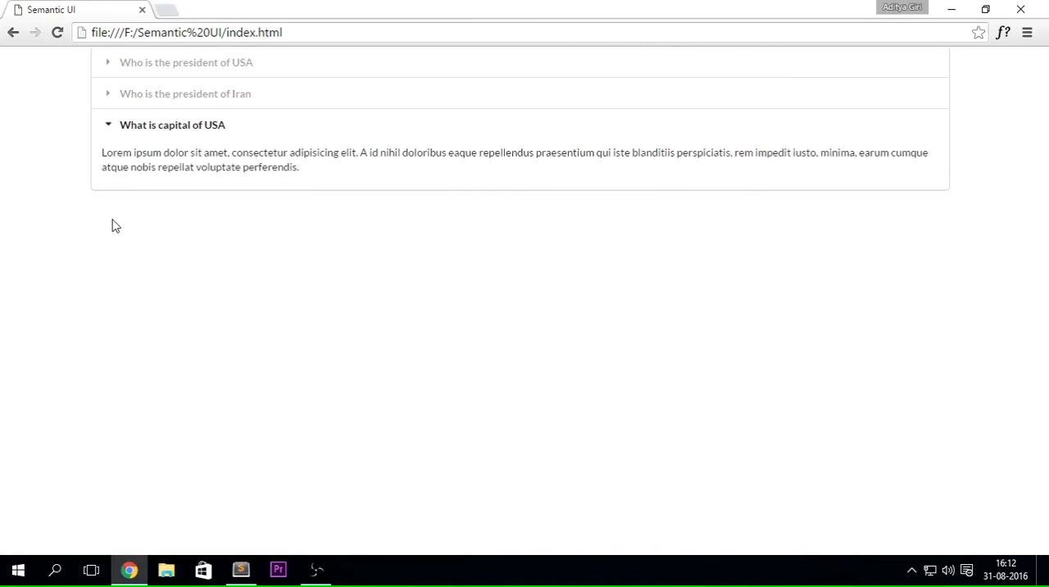
{"action": "left_click", "coordinate": [239, 569]}
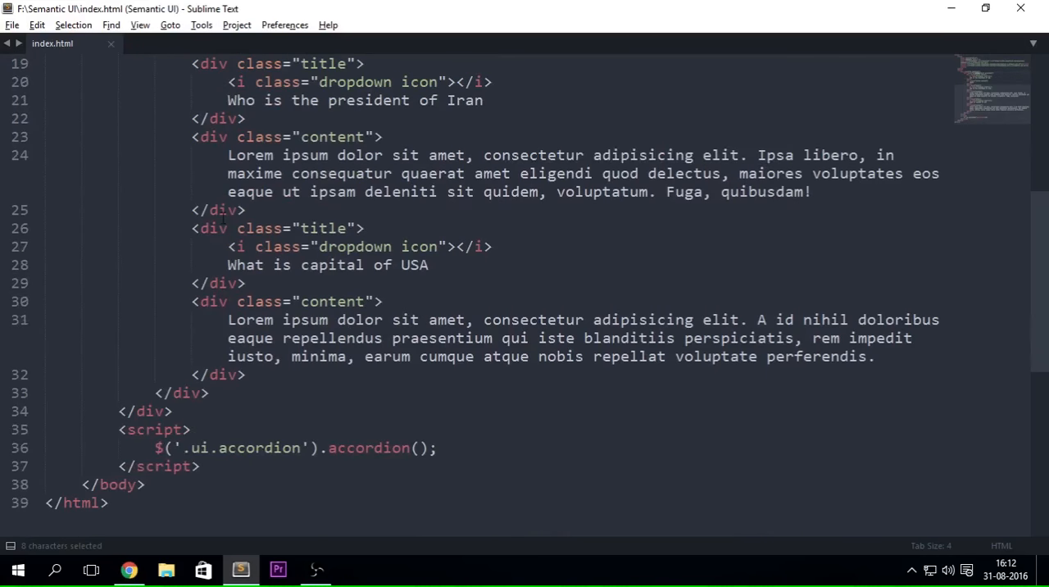
{"action": "scroll", "scroll_direction": "up", "scroll_amount": 3}
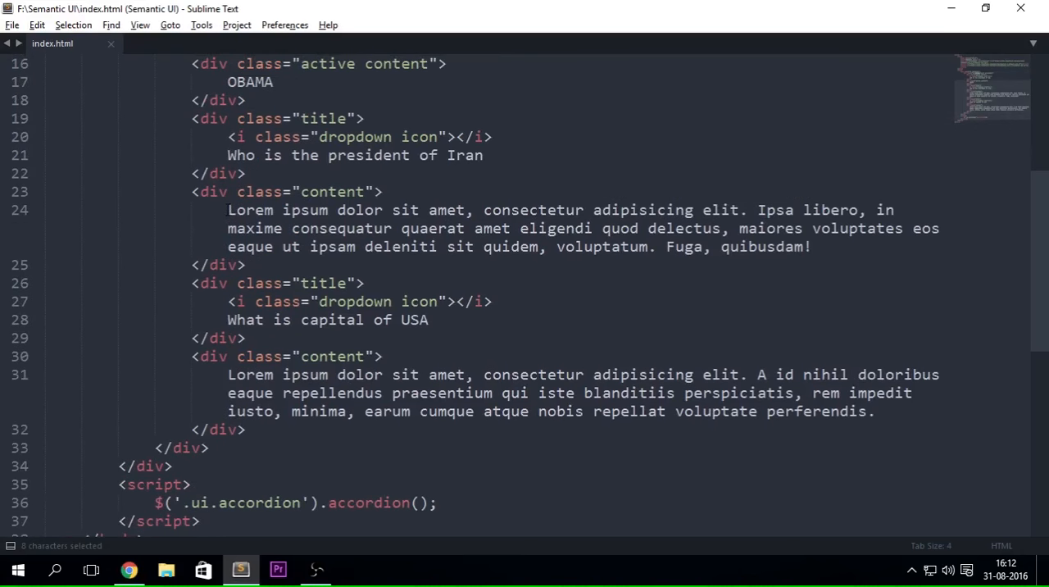